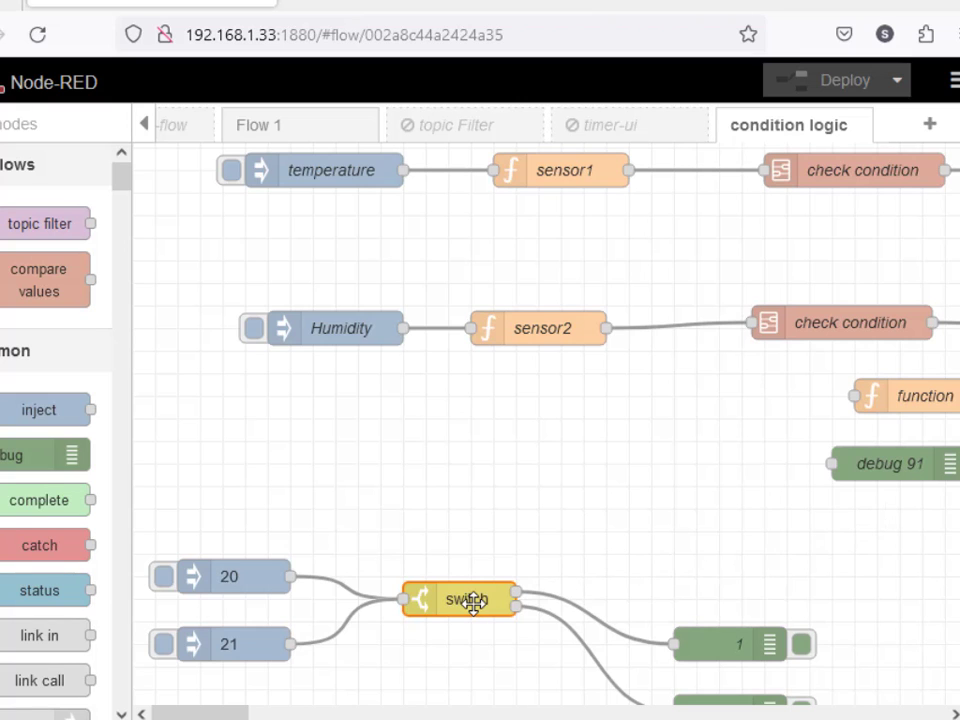
- Inspect the switch node's comparison operators and the compare values subflow properties without changes
{"action": "double_click", "coordinate": [460, 600]}
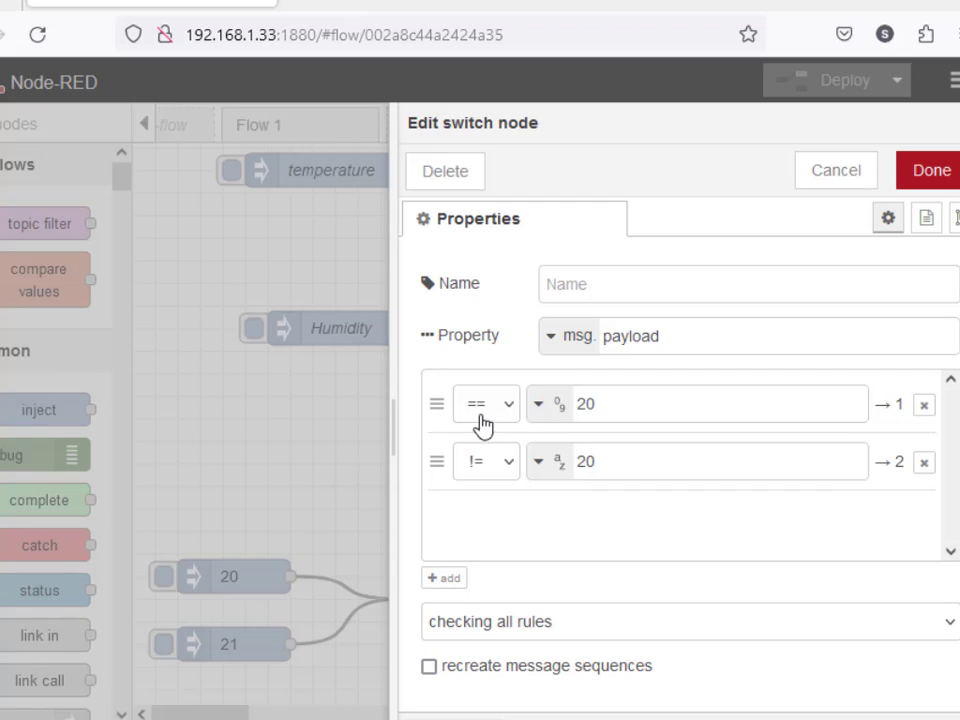
{"action": "mouse_move", "coordinate": [510, 434]}
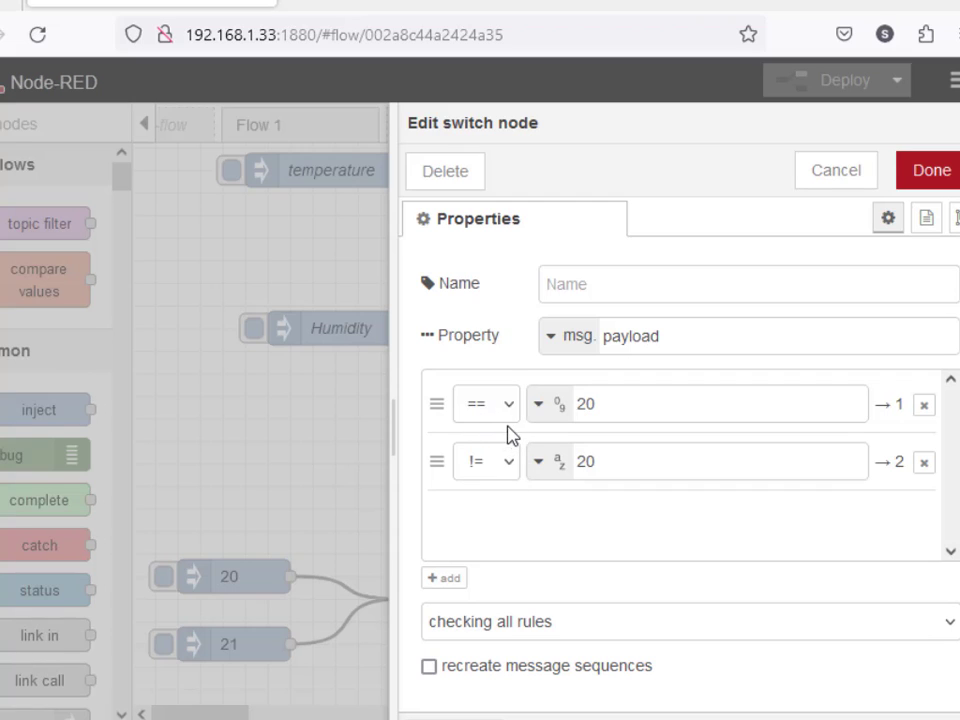
{"action": "left_click", "coordinate": [485, 403]}
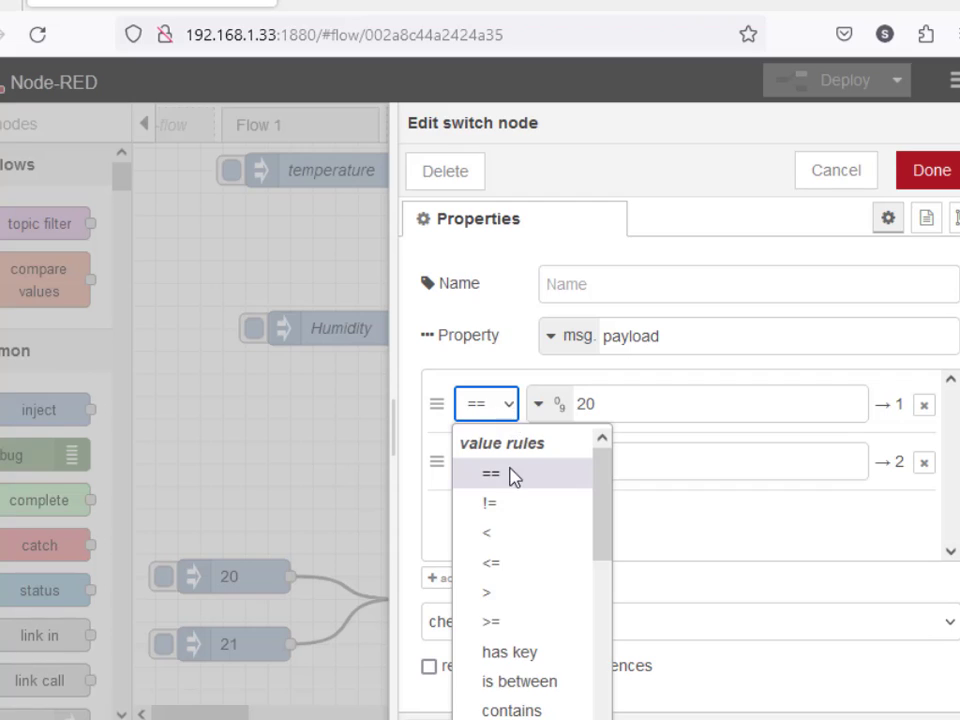
{"action": "mouse_move", "coordinate": [518, 290]}
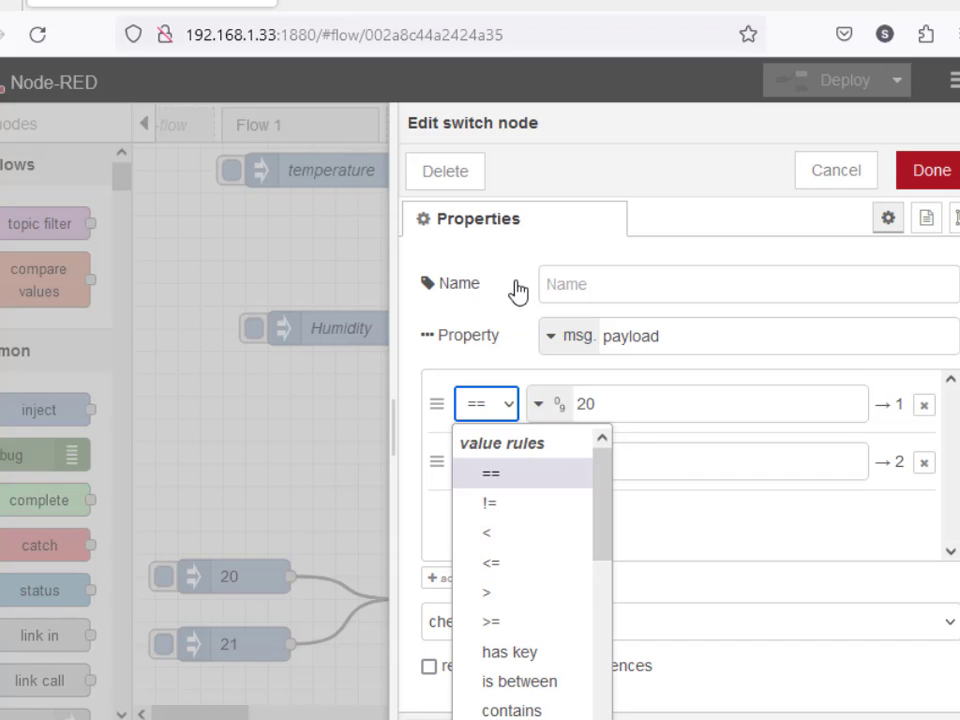
{"action": "left_click", "coordinate": [490, 502]}
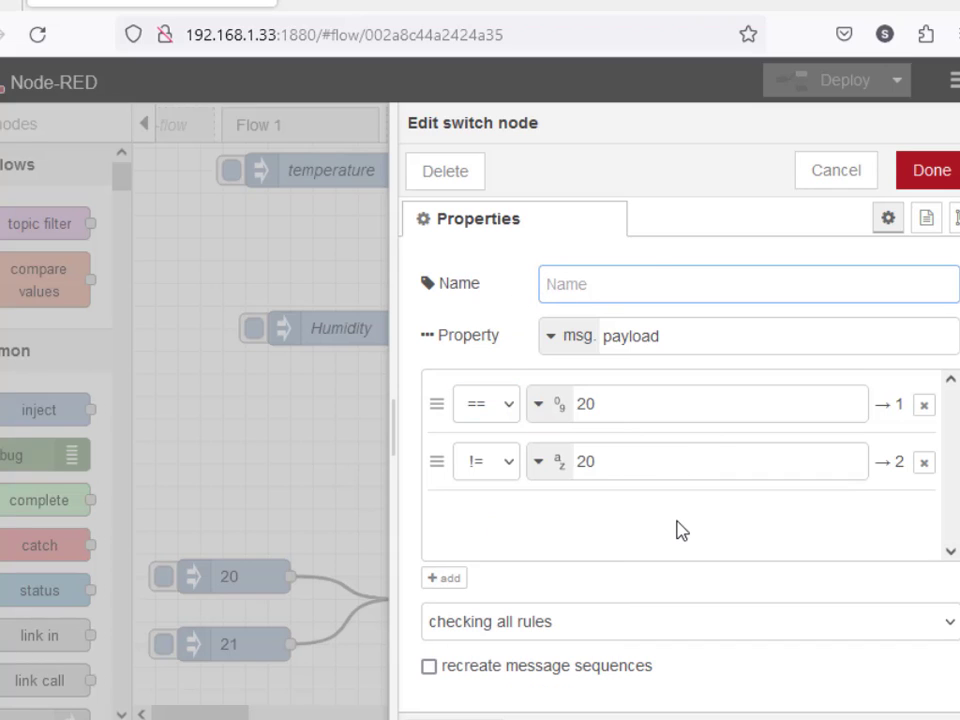
{"action": "mouse_move", "coordinate": [836, 170]}
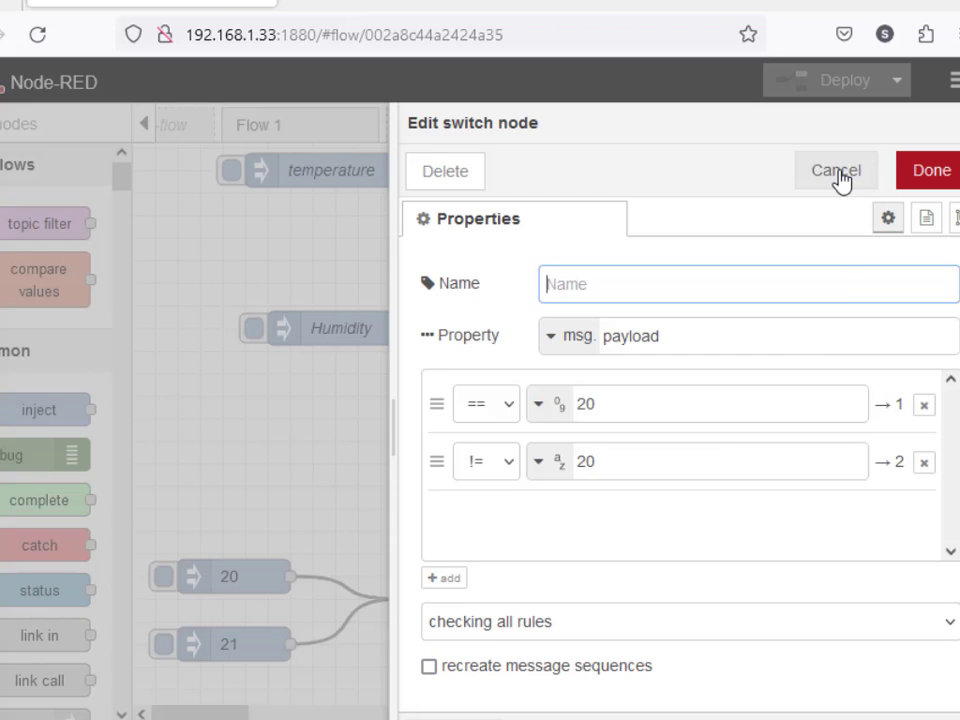
{"action": "left_click", "coordinate": [836, 170]}
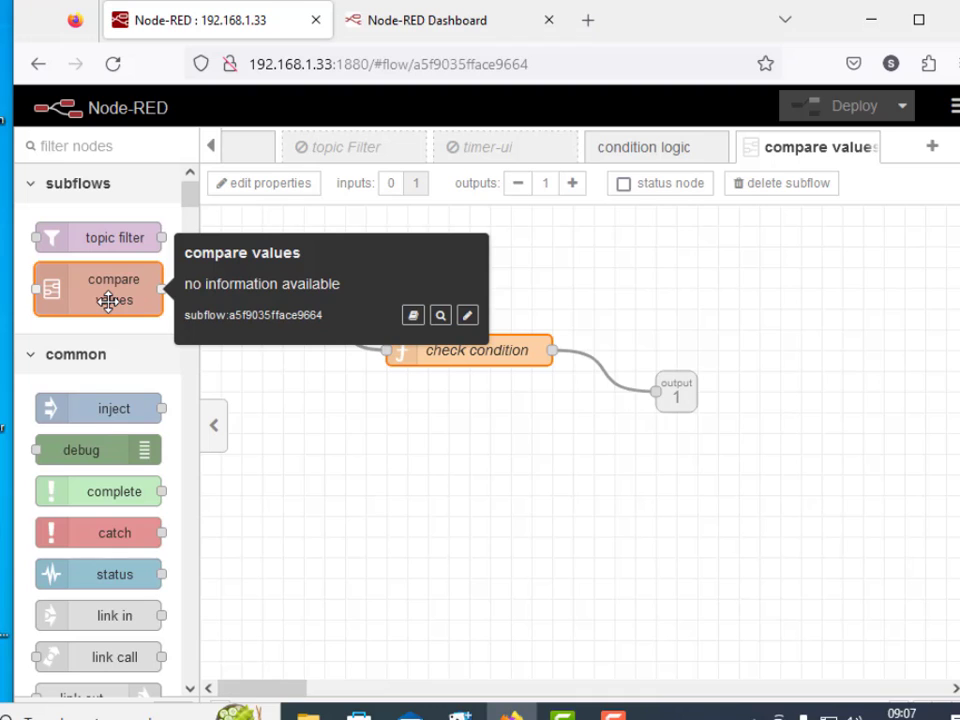
{"action": "mouse_move", "coordinate": [435, 325]}
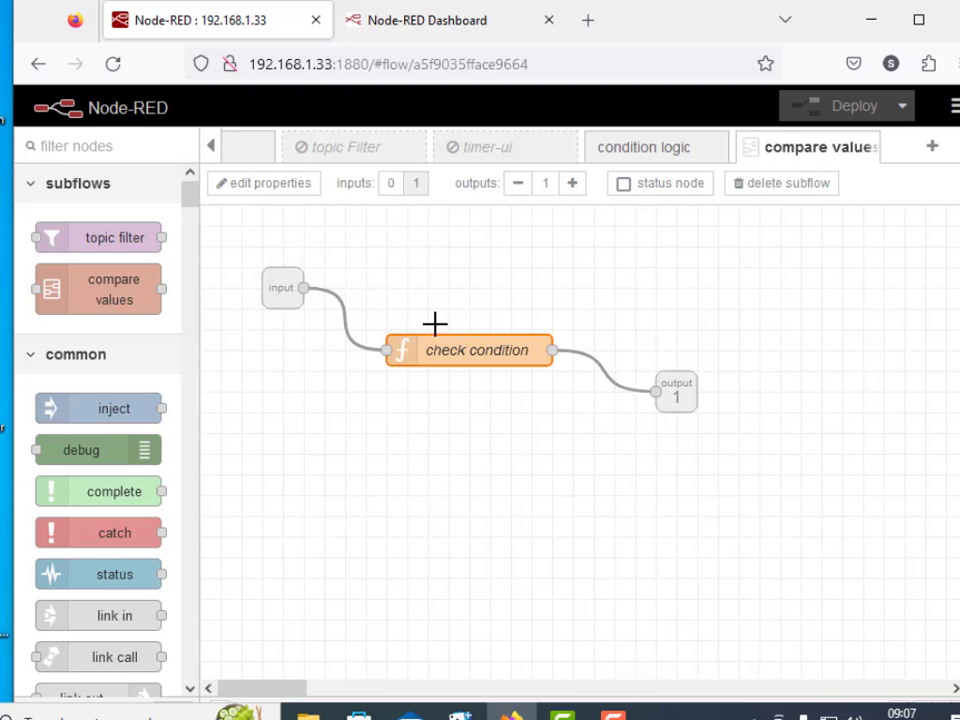
{"action": "mouse_move", "coordinate": [390, 328]}
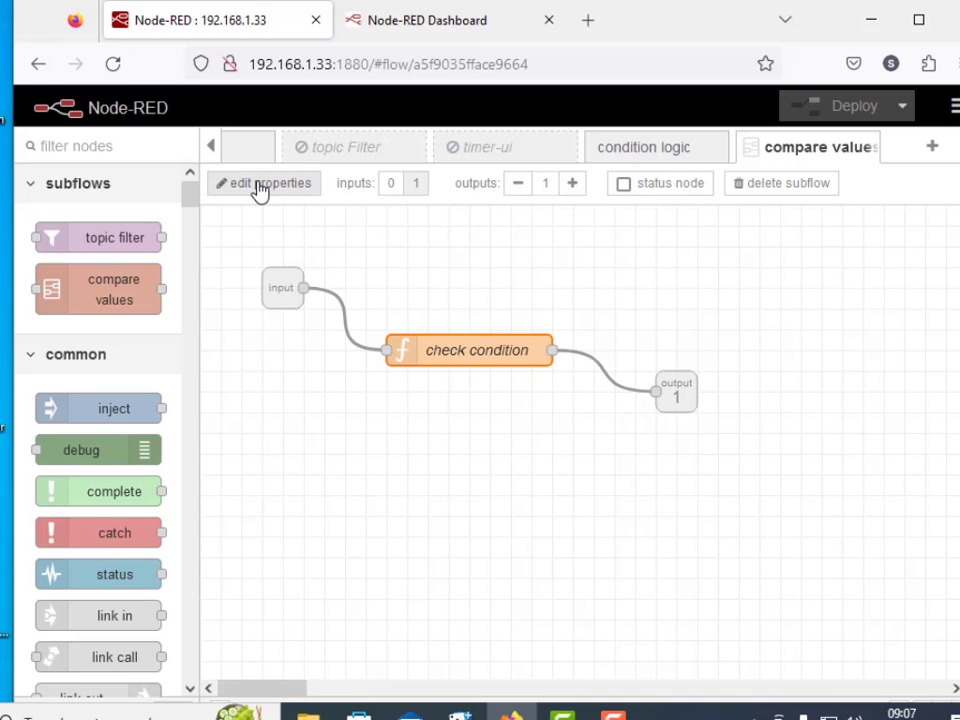
{"action": "left_click", "coordinate": [263, 183]}
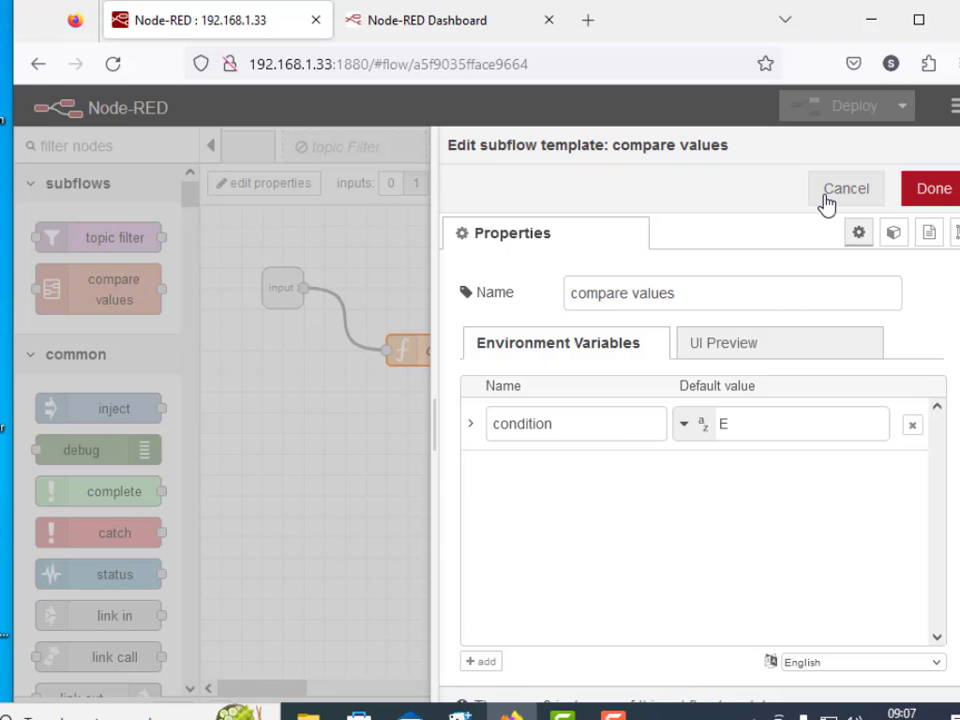
{"action": "left_click", "coordinate": [845, 188]}
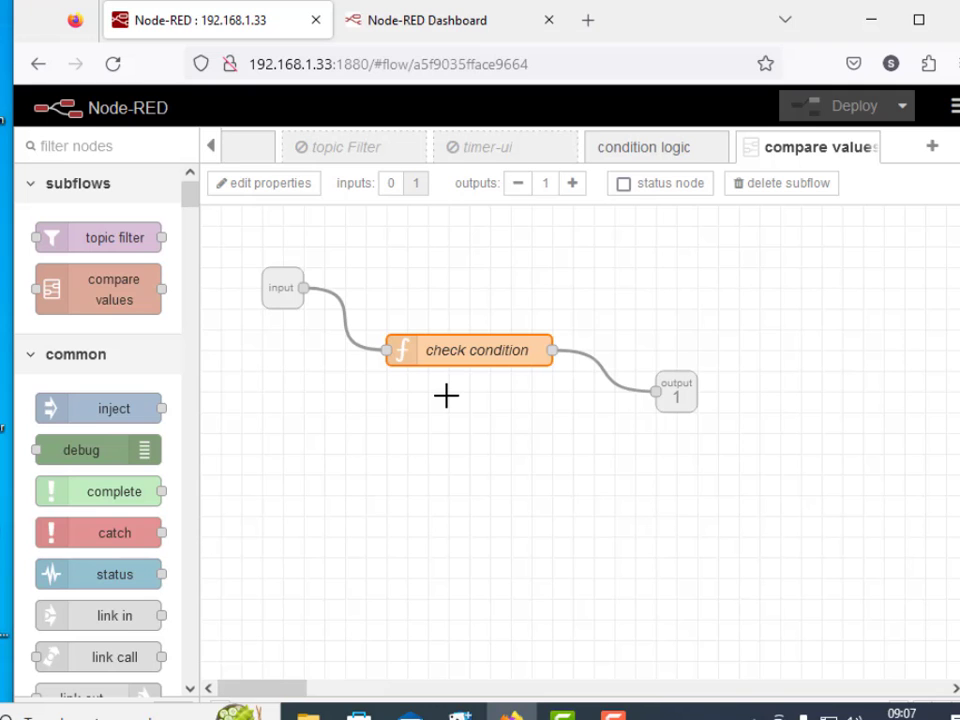
- Read the check condition function's E, NE and GE comparisons and its returned message
{"action": "double_click", "coordinate": [476, 350]}
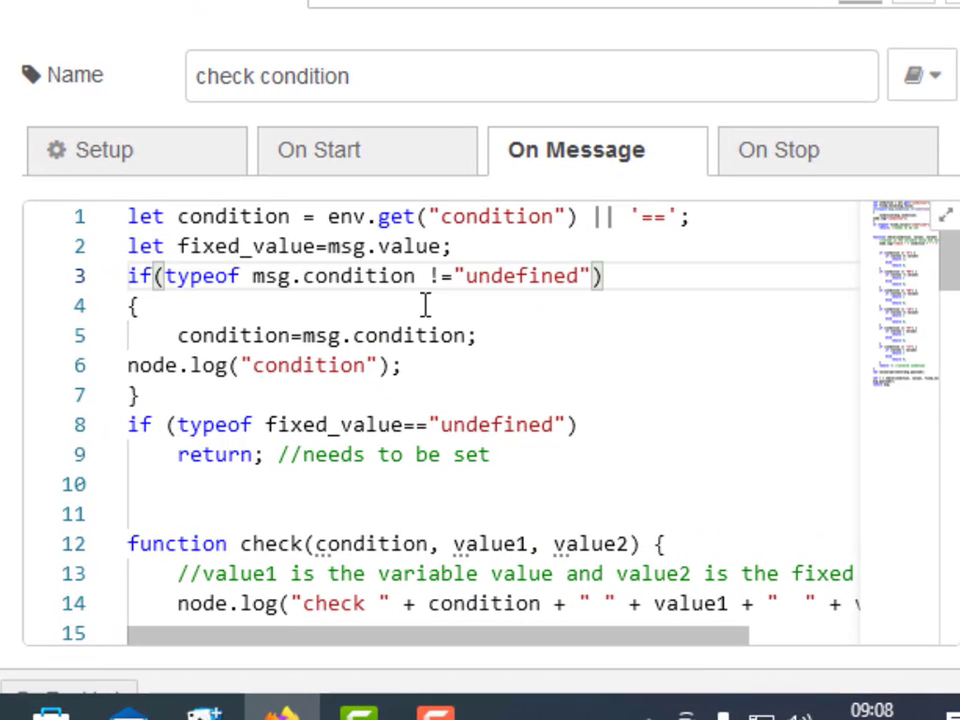
{"action": "scroll", "scroll_direction": "down", "scroll_amount": 3}
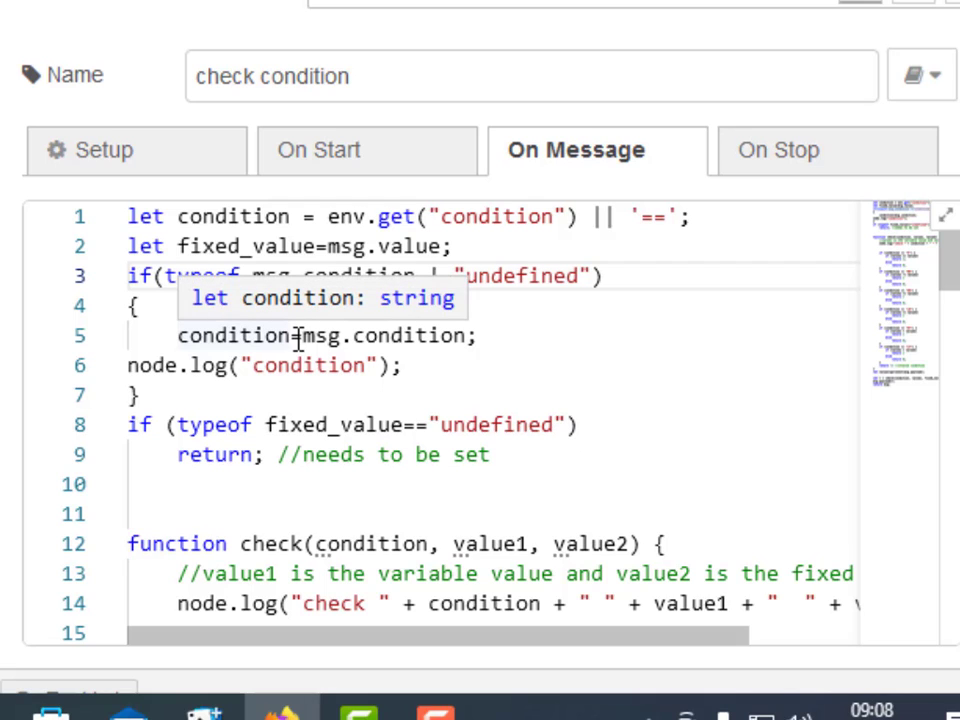
{"action": "mouse_move", "coordinate": [590, 313]}
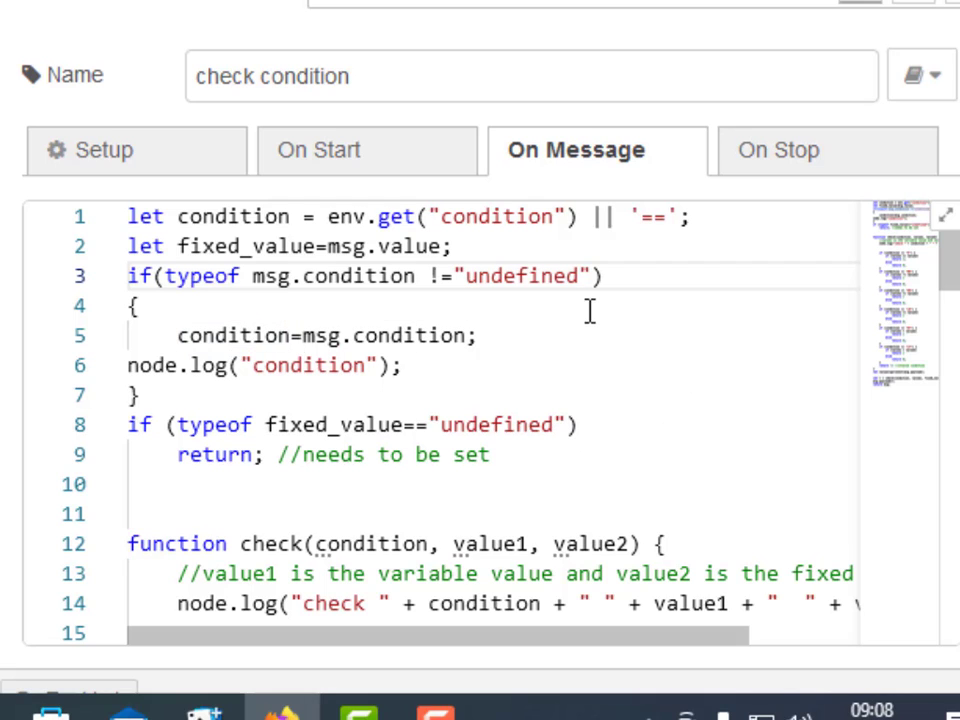
{"action": "scroll", "scroll_direction": "down", "scroll_amount": 3}
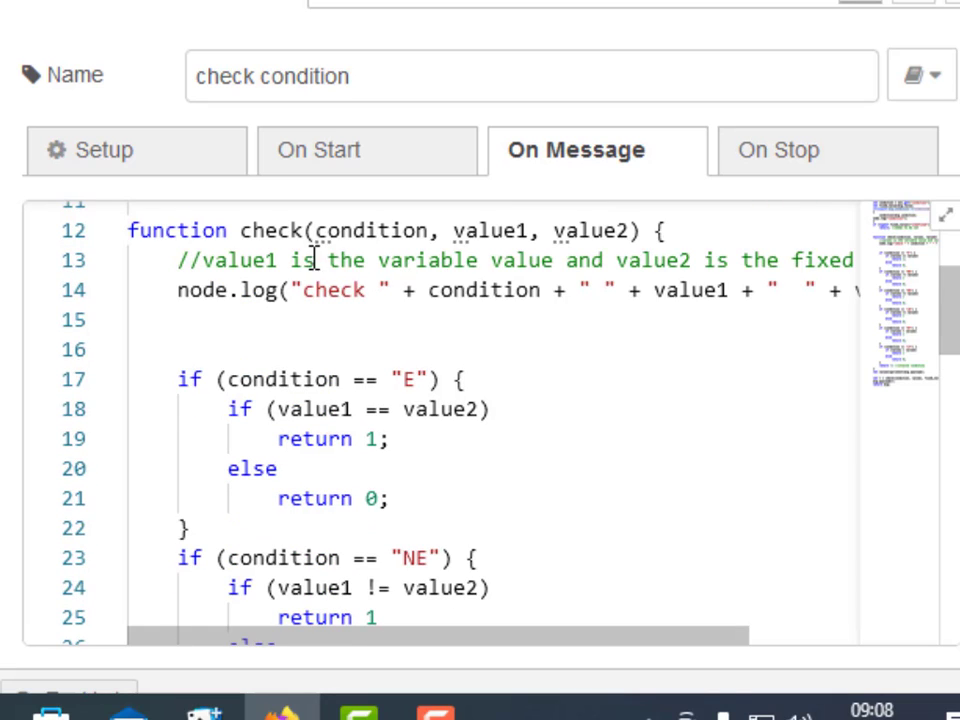
{"action": "mouse_move", "coordinate": [393, 408]}
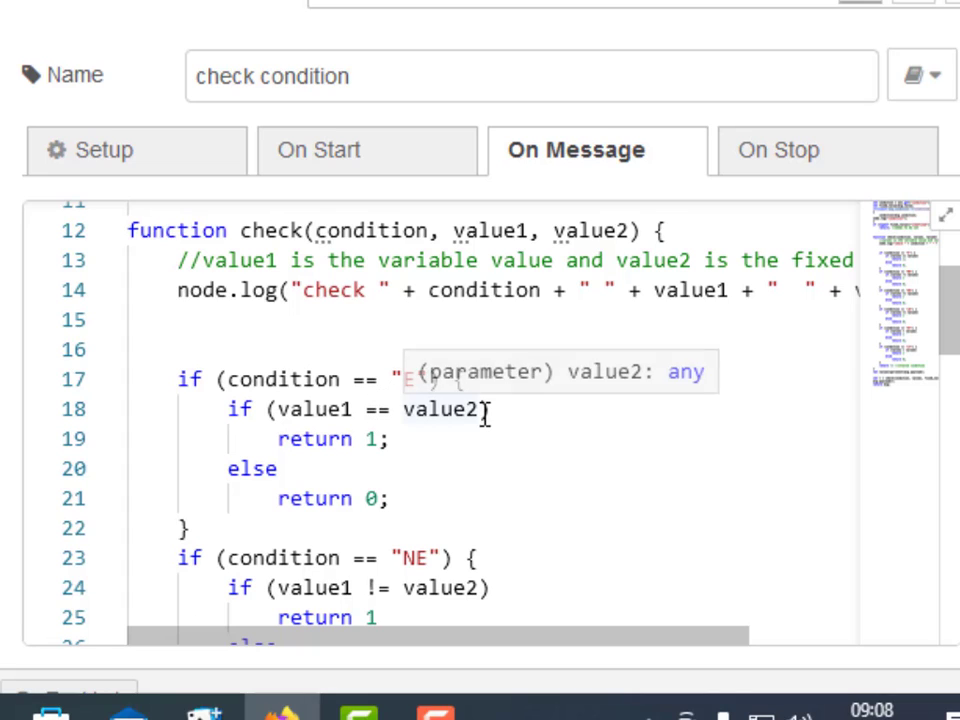
{"action": "scroll", "scroll_direction": "down", "scroll_amount": 3}
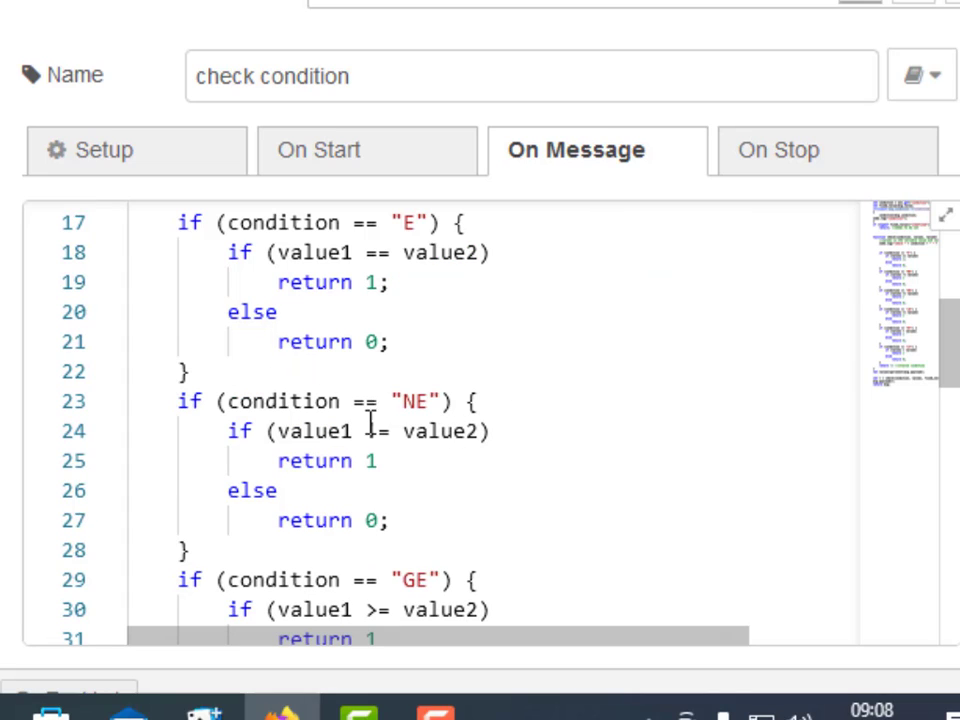
{"action": "scroll", "scroll_direction": "down", "scroll_amount": 3}
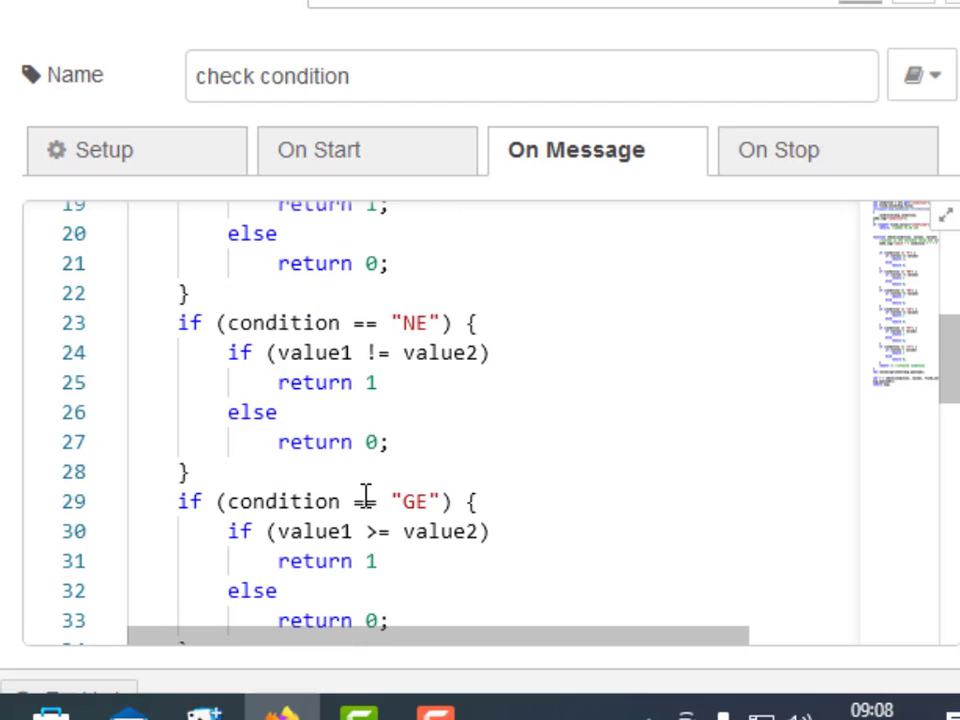
{"action": "scroll", "scroll_direction": "down", "scroll_amount": 3}
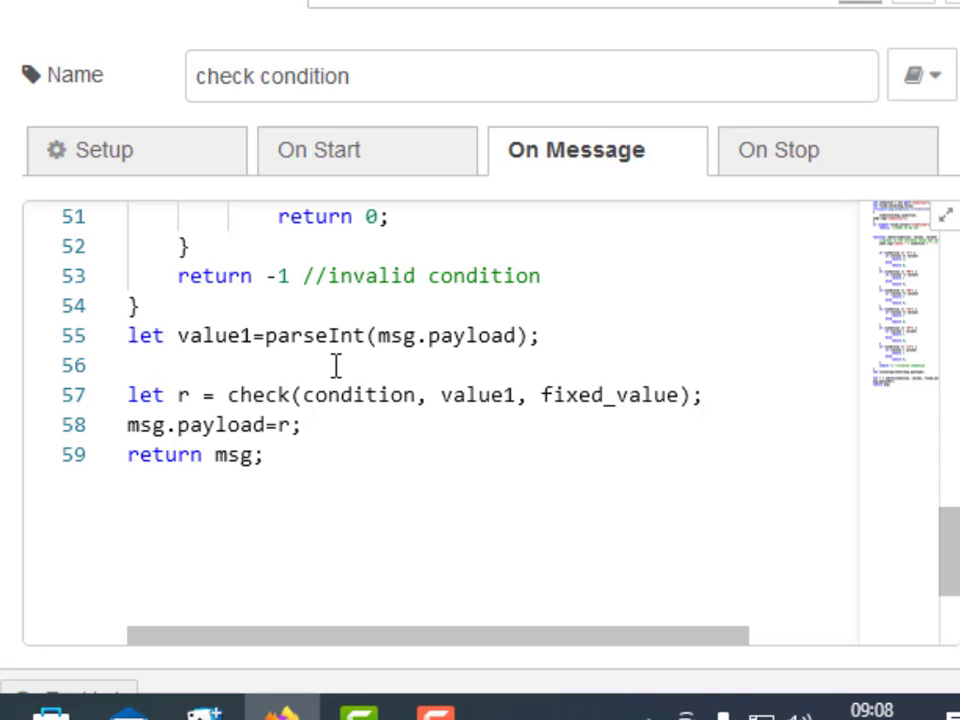
{"action": "mouse_move", "coordinate": [470, 335]}
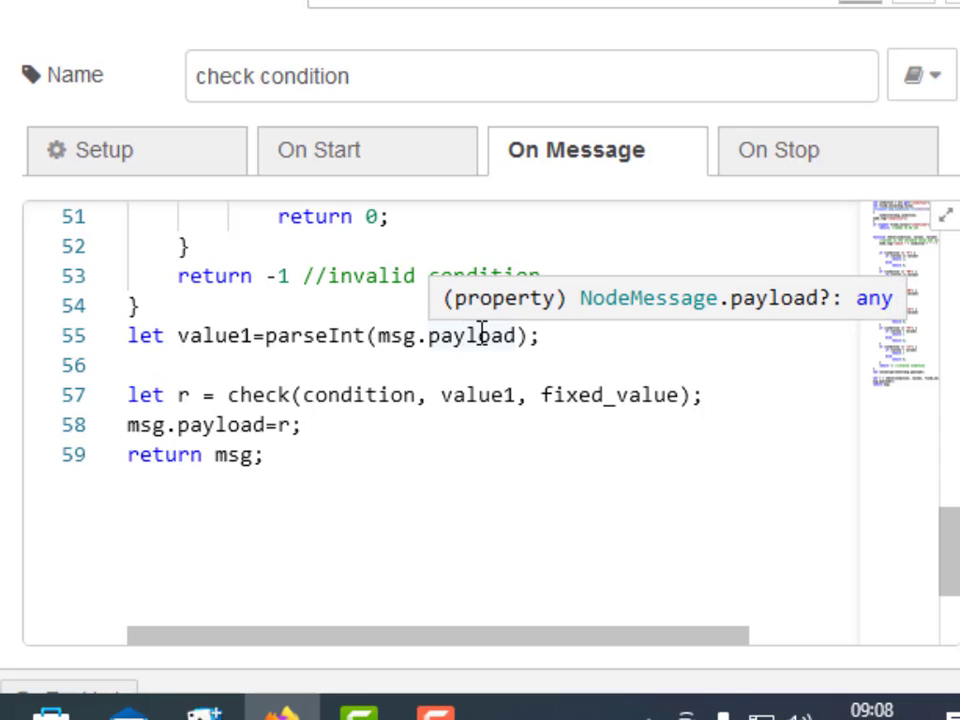
{"action": "mouse_move", "coordinate": [403, 335]}
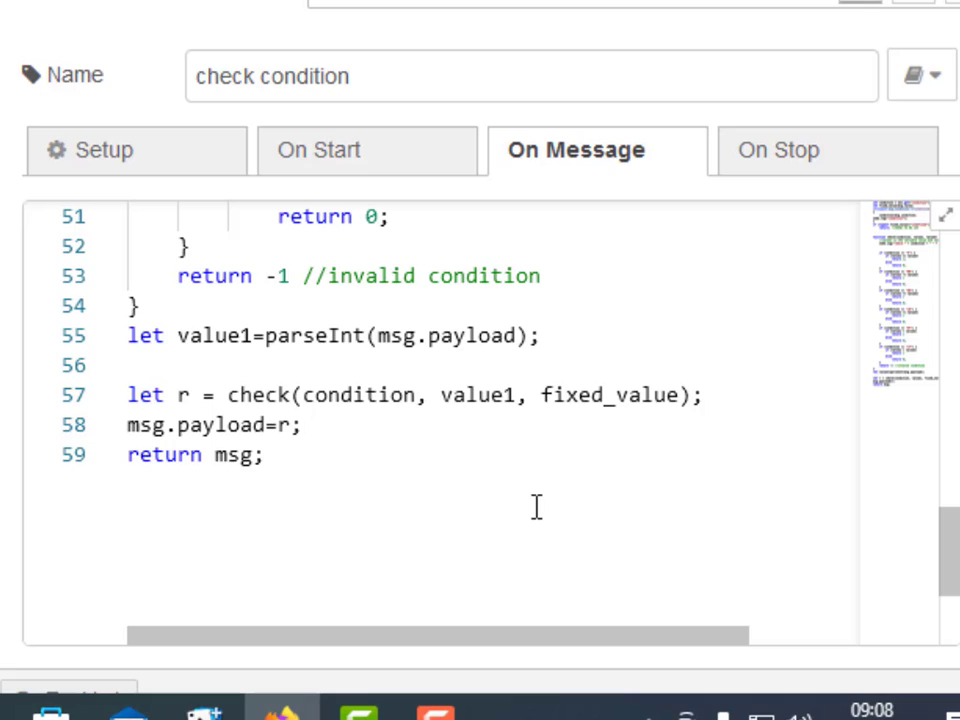
{"action": "mouse_move", "coordinate": [835, 224]}
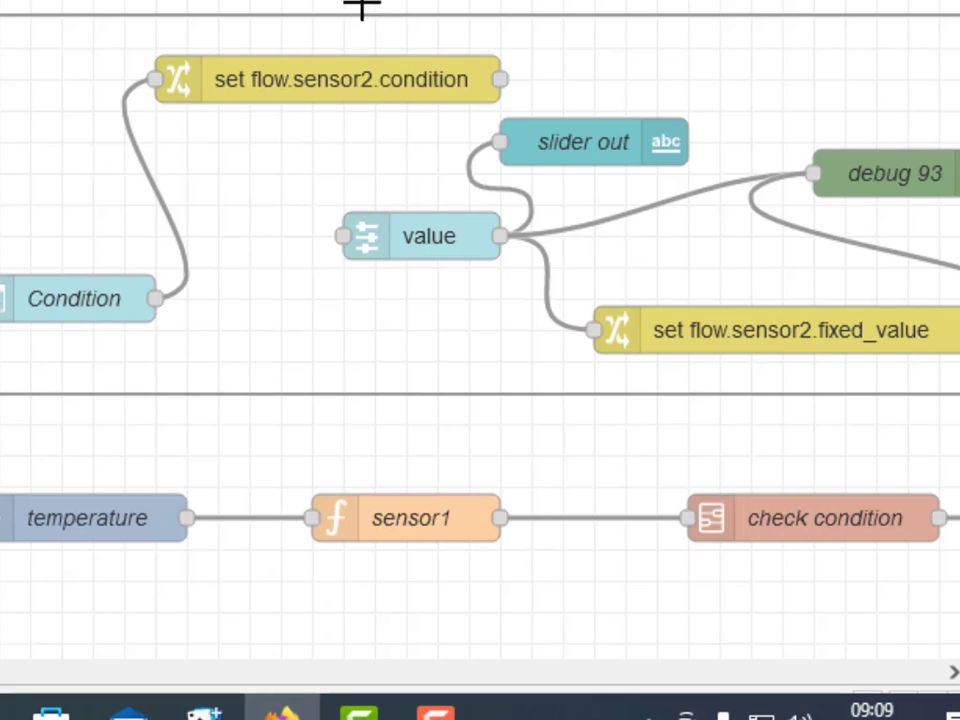
{"action": "scroll", "scroll_direction": "down", "scroll_amount": 3}
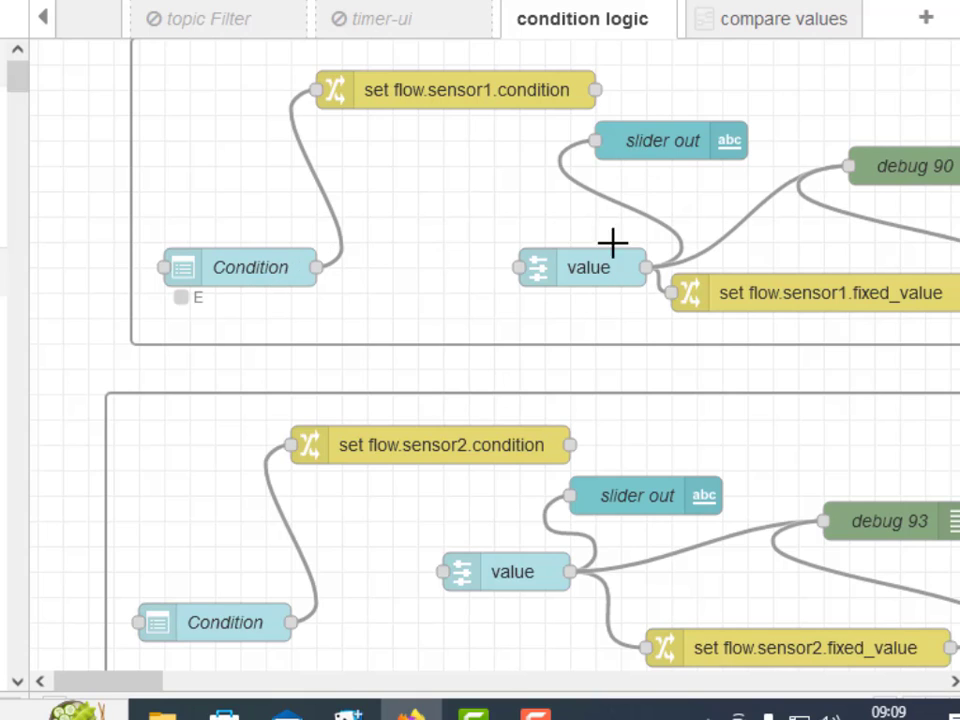
{"action": "mouse_move", "coordinate": [648, 138]}
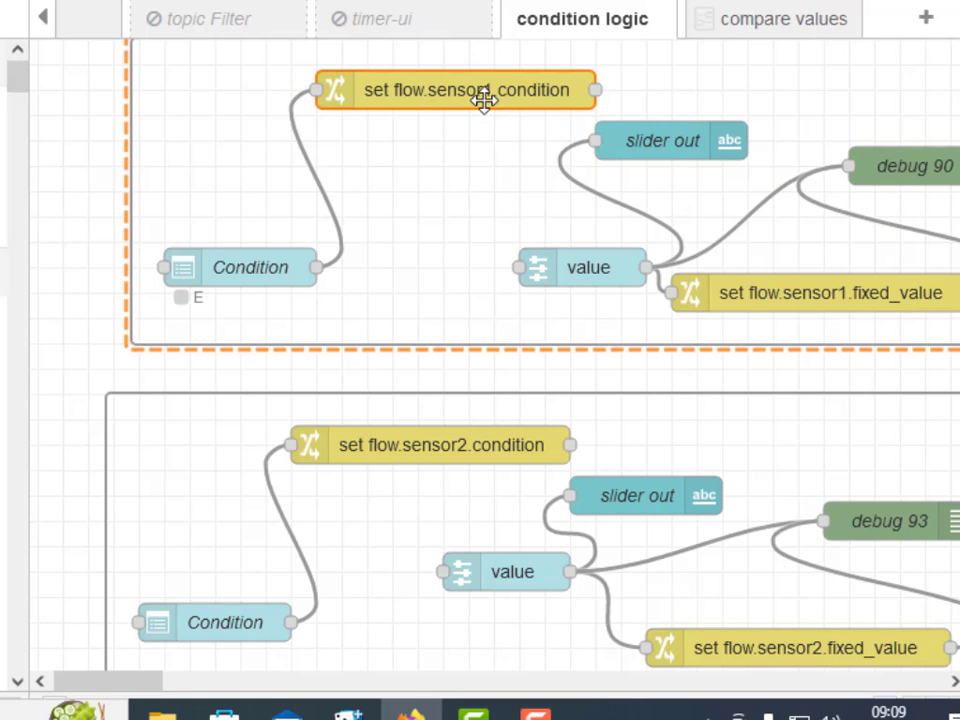
{"action": "double_click", "coordinate": [475, 90]}
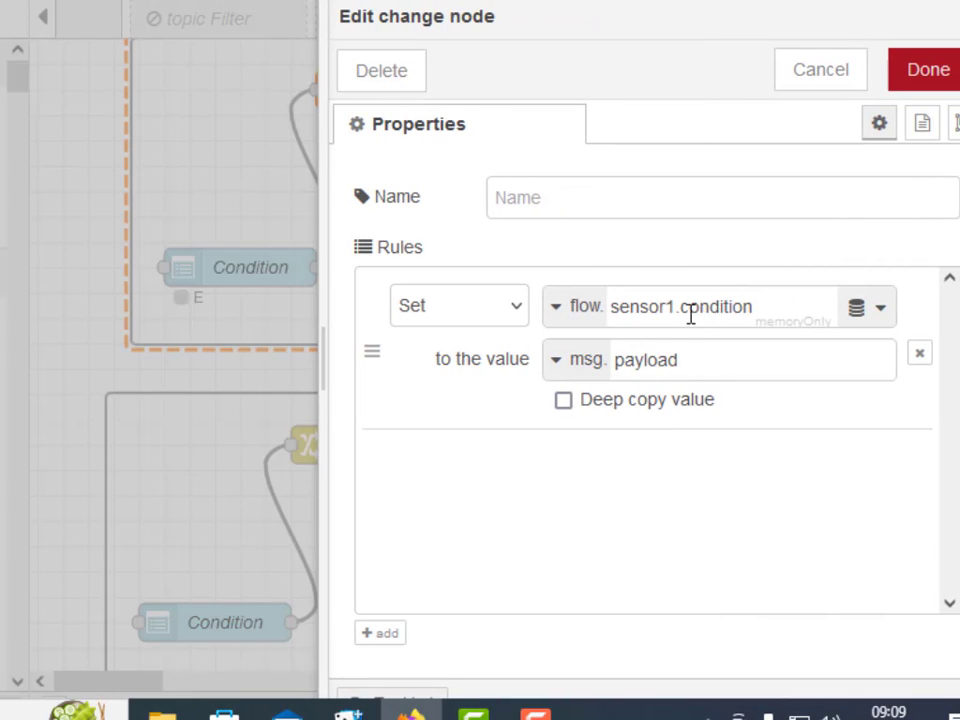
{"action": "mouse_move", "coordinate": [682, 315]}
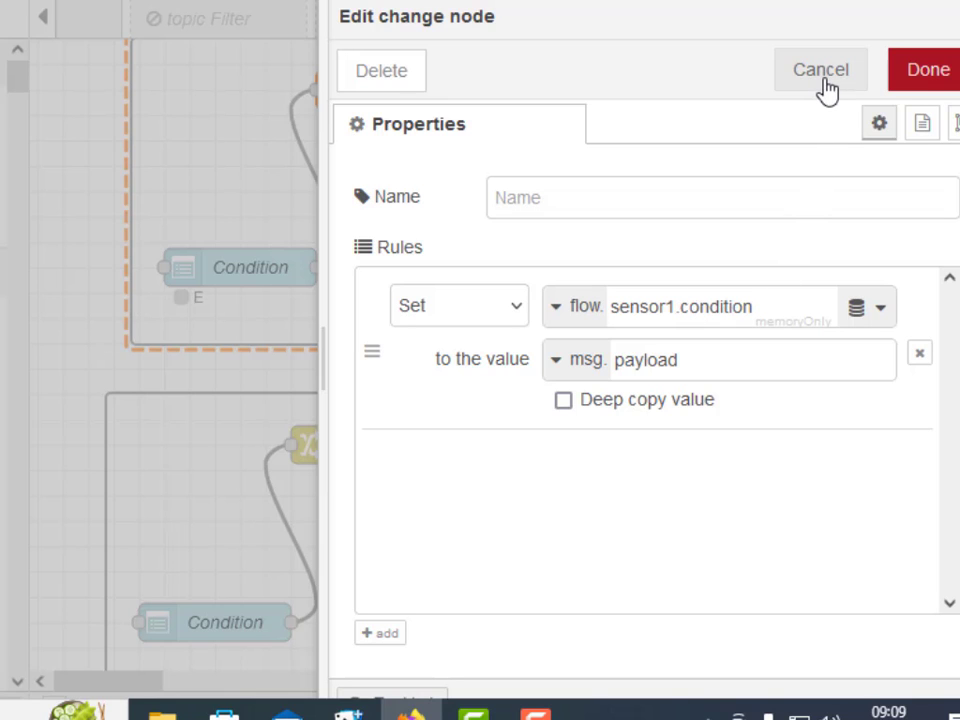
{"action": "left_click", "coordinate": [820, 69]}
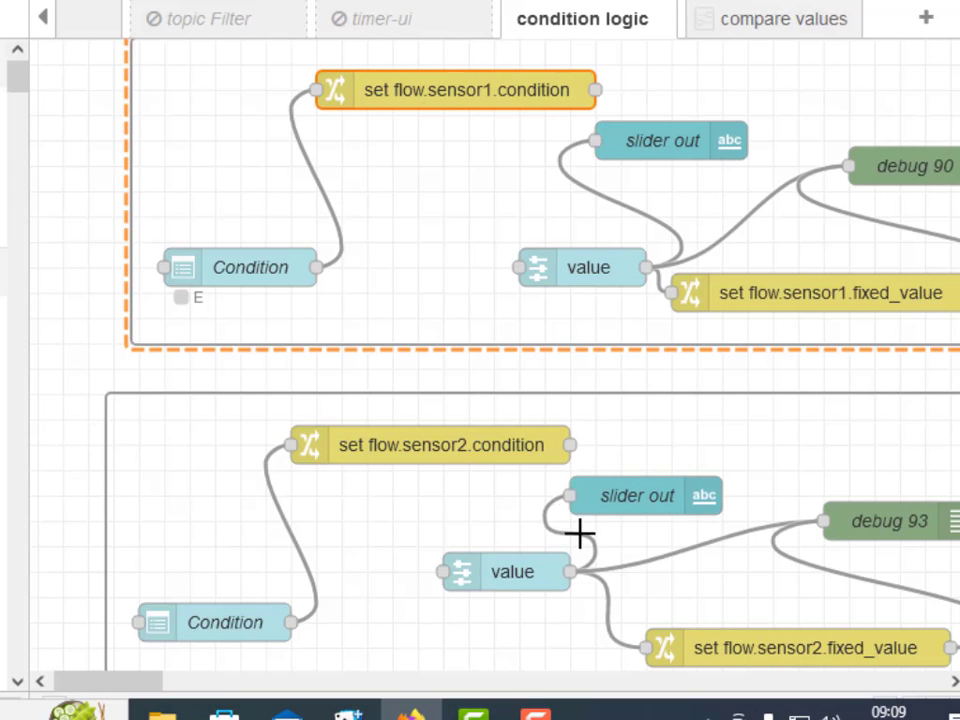
{"action": "mouse_move", "coordinate": [558, 558]}
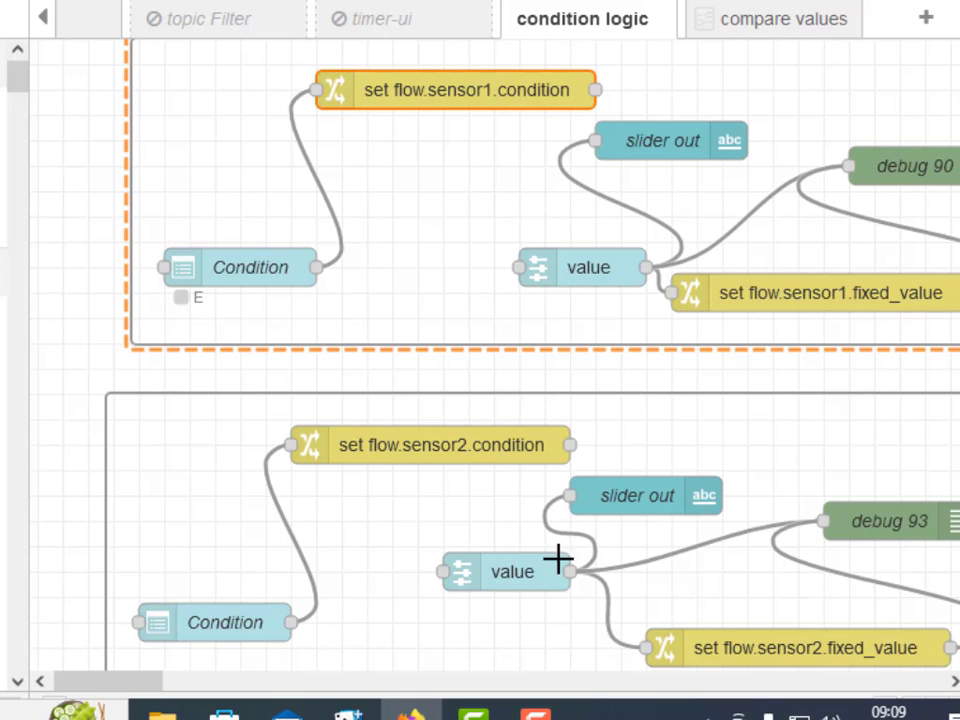
{"action": "mouse_move", "coordinate": [660, 496]}
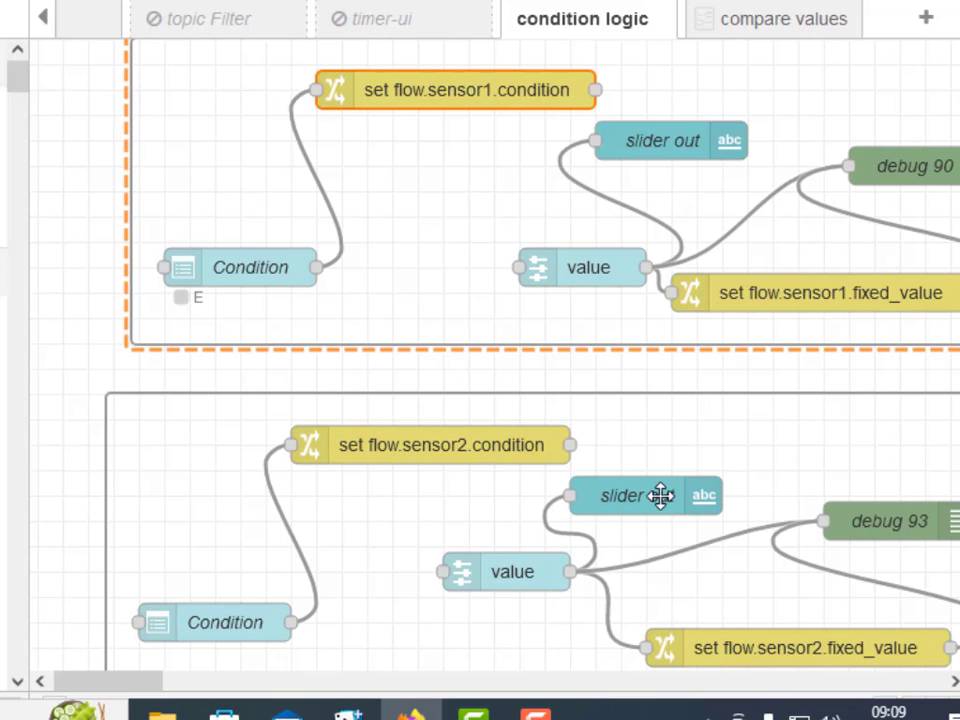
{"action": "mouse_move", "coordinate": [742, 300]}
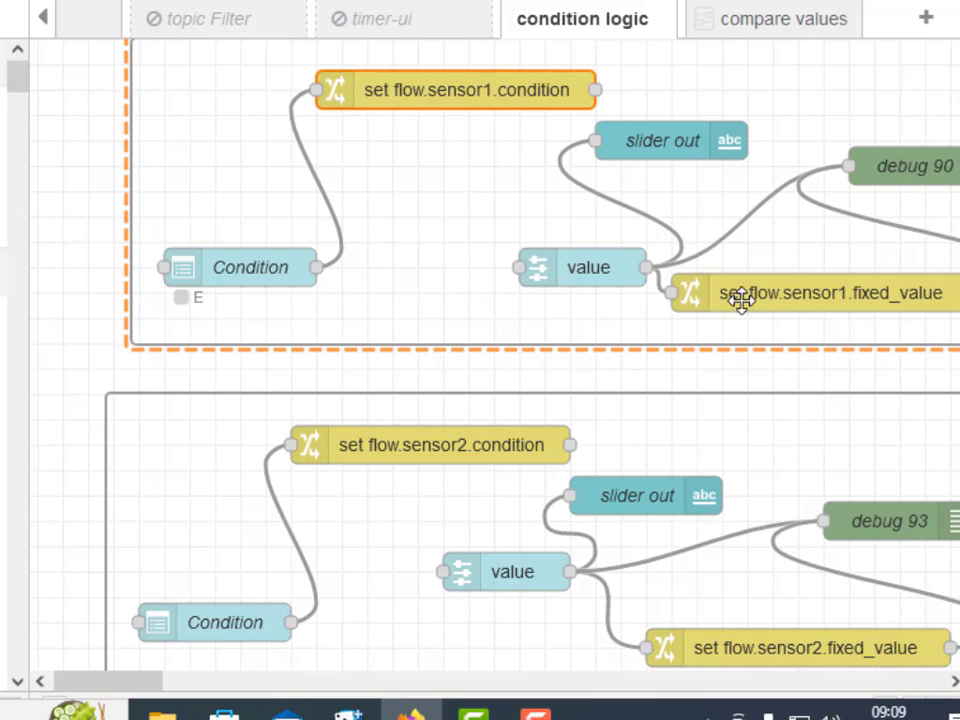
{"action": "mouse_move", "coordinate": [677, 200]}
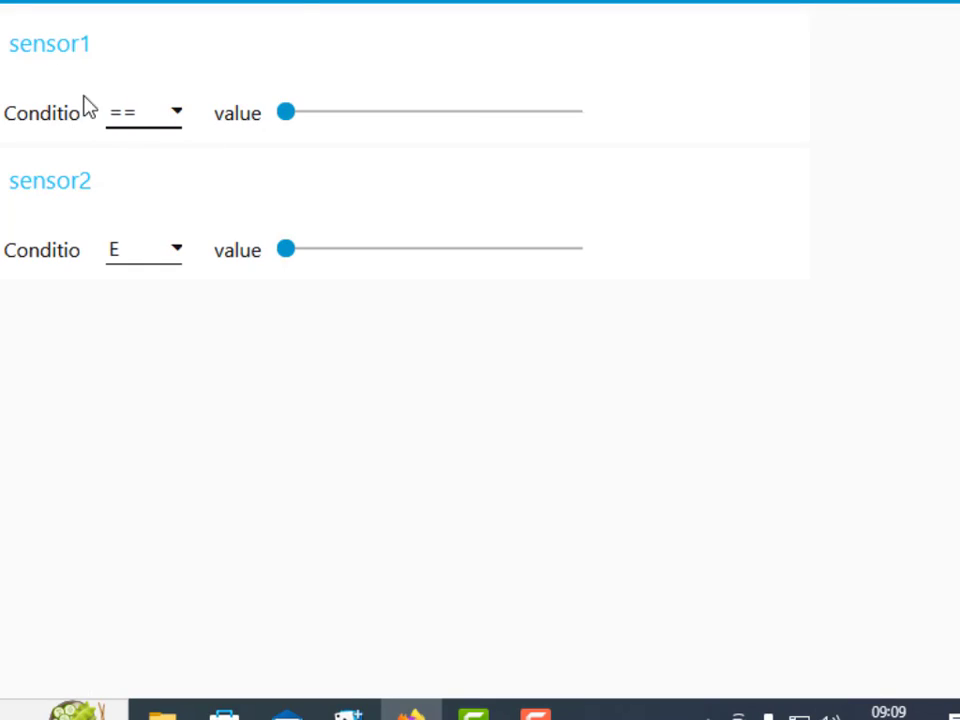
{"action": "mouse_move", "coordinate": [300, 120]}
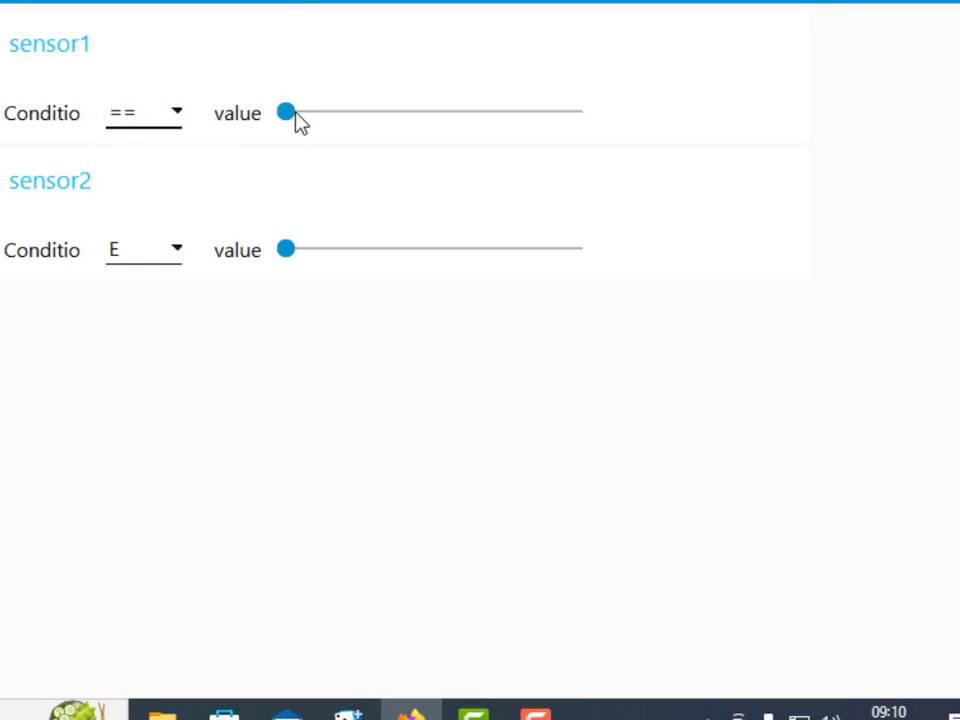
- Set sensor1's value slider to 15, keeping its == condition
{"action": "left_click_drag", "start_coordinate": [287, 112], "coordinate": [358, 112]}
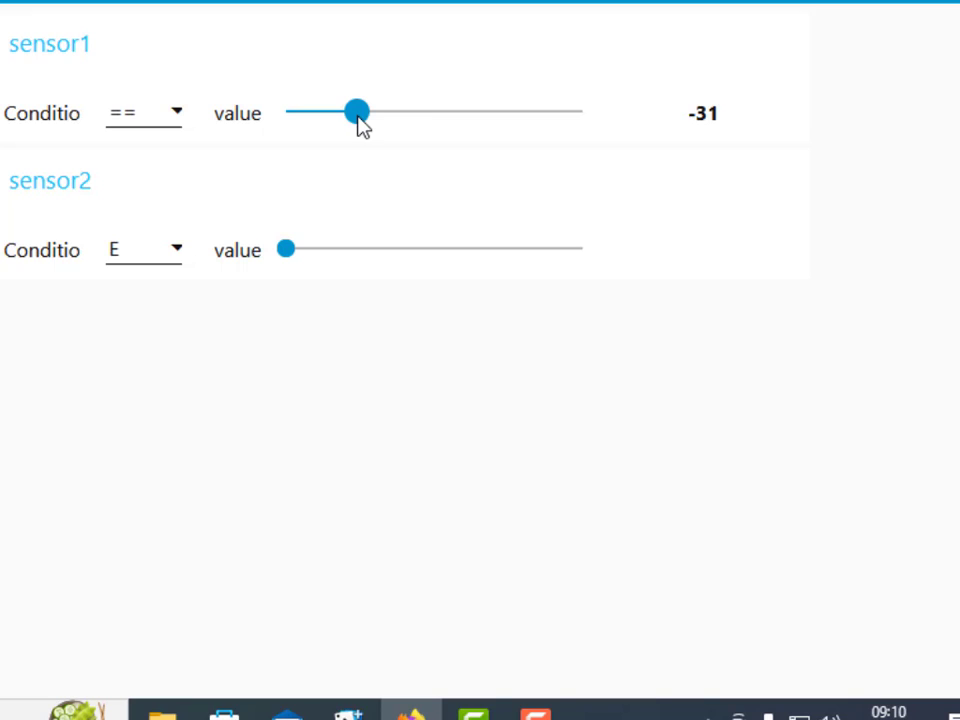
{"action": "left_click_drag", "start_coordinate": [357, 111], "coordinate": [450, 111]}
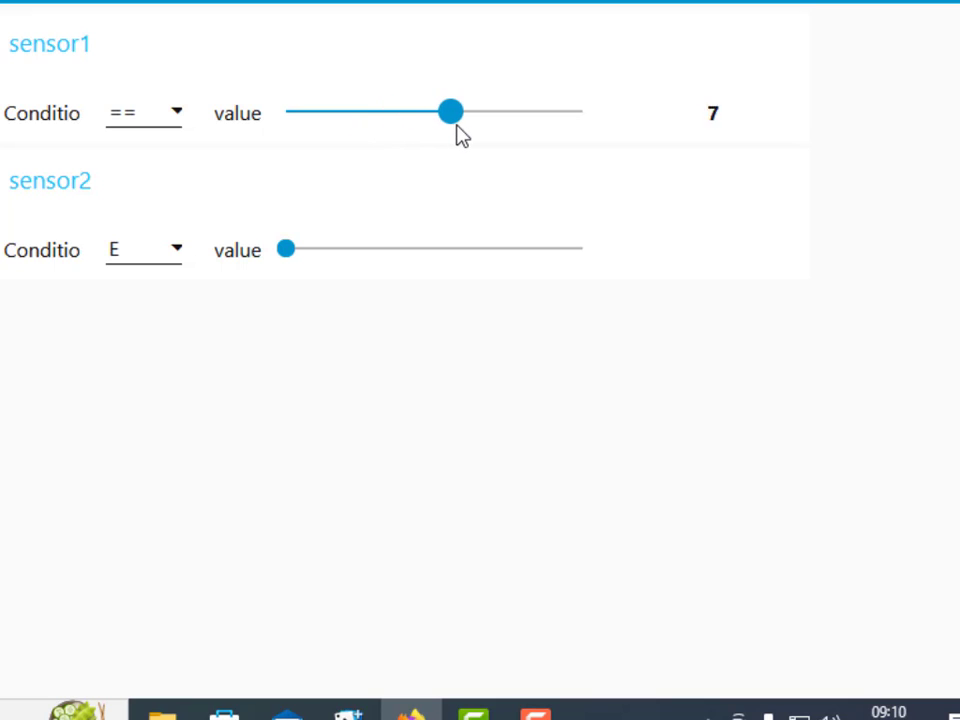
{"action": "left_click_drag", "start_coordinate": [448, 112], "coordinate": [472, 112]}
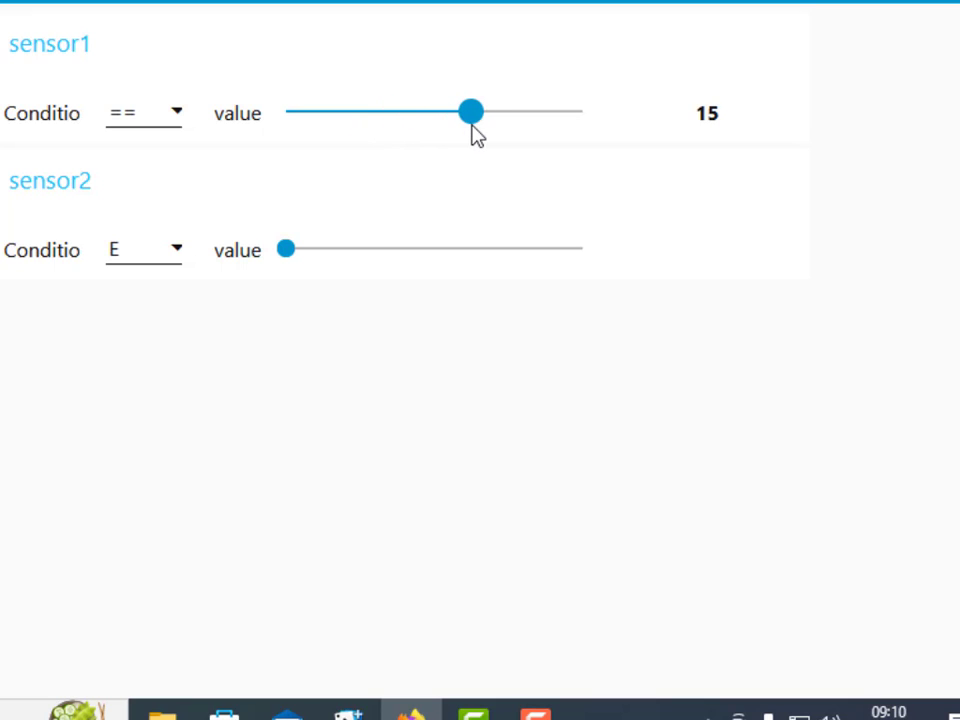
{"action": "mouse_move", "coordinate": [80, 238]}
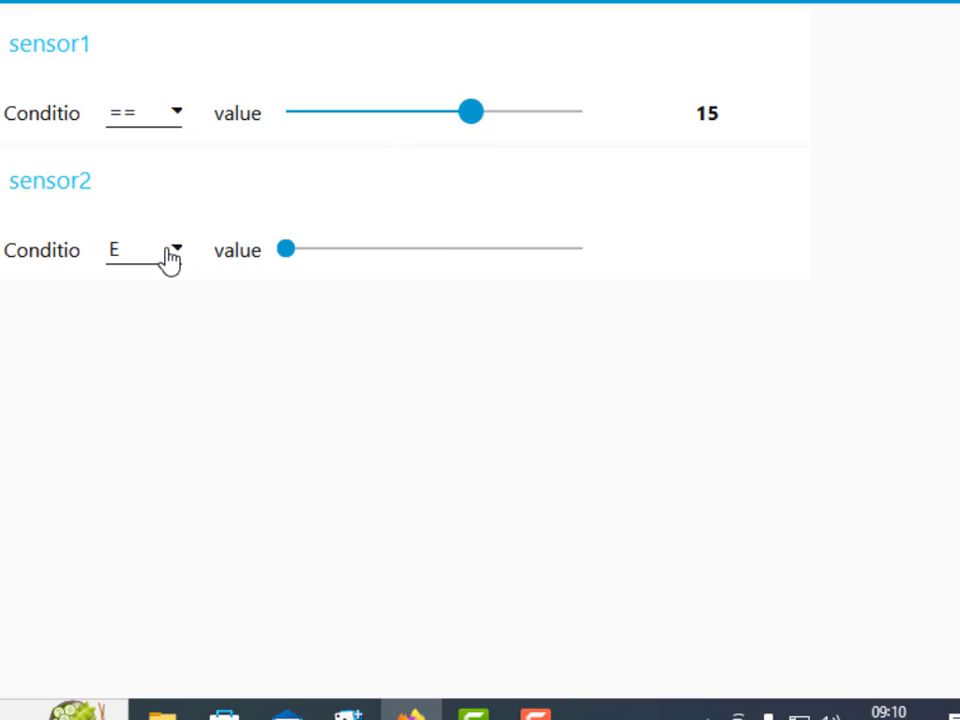
- Give sensor2 the >= condition with value 47
{"action": "left_click", "coordinate": [143, 250]}
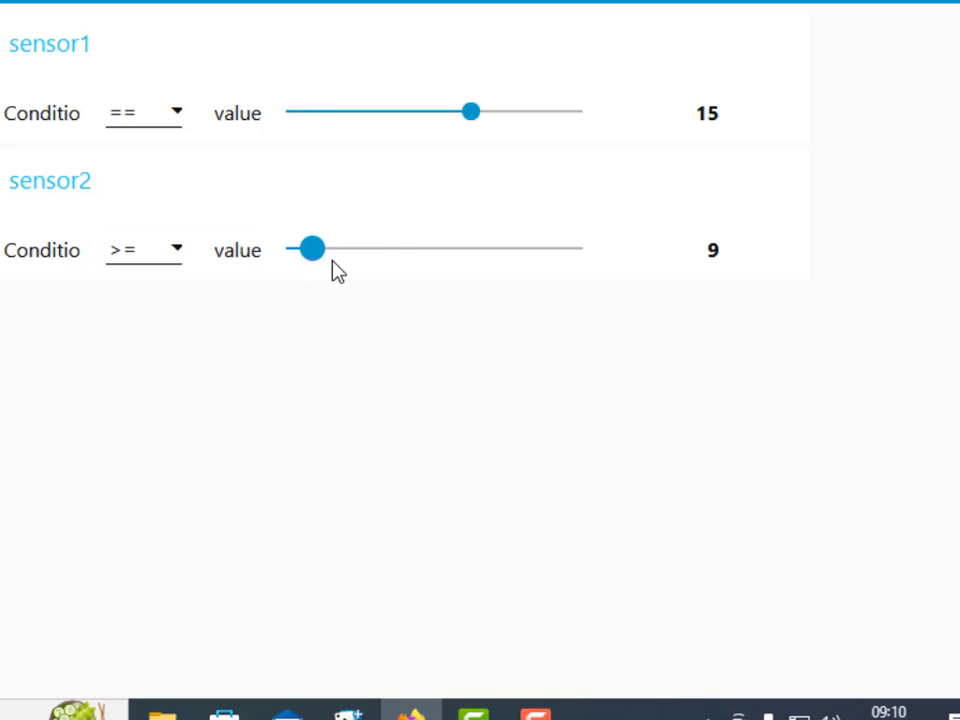
{"action": "left_click_drag", "start_coordinate": [312, 248], "coordinate": [398, 248]}
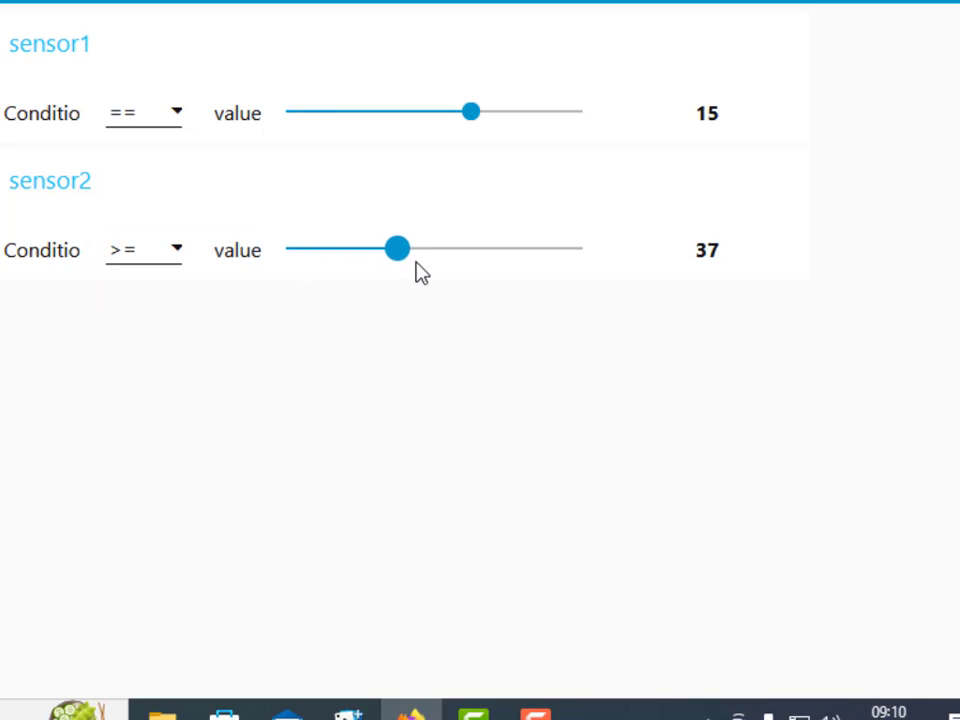
{"action": "left_click_drag", "start_coordinate": [399, 248], "coordinate": [431, 248]}
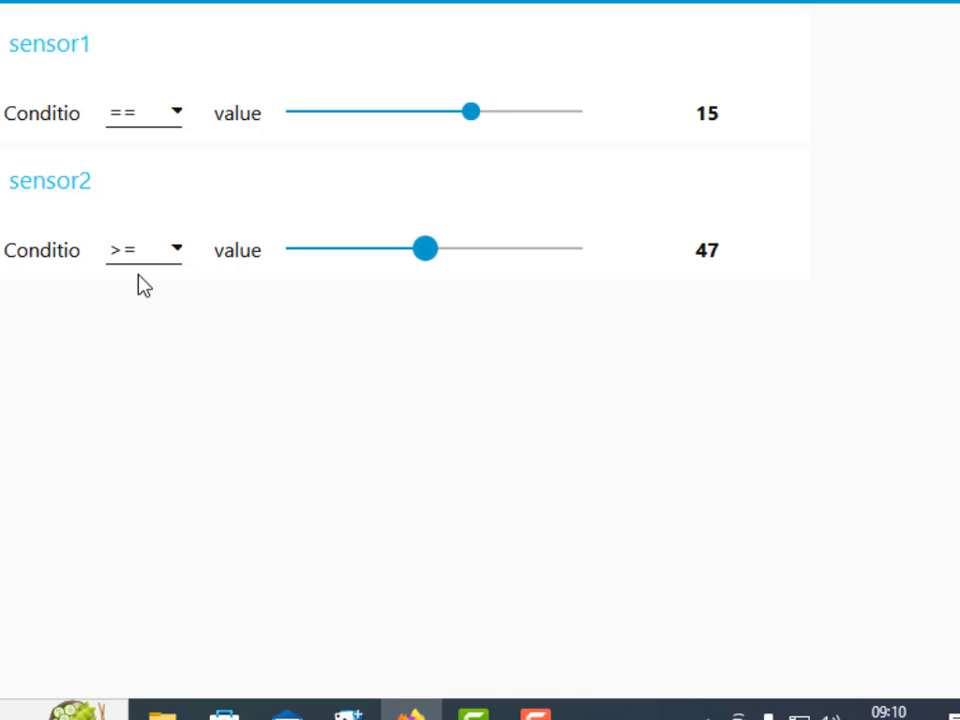
{"action": "mouse_move", "coordinate": [196, 150]}
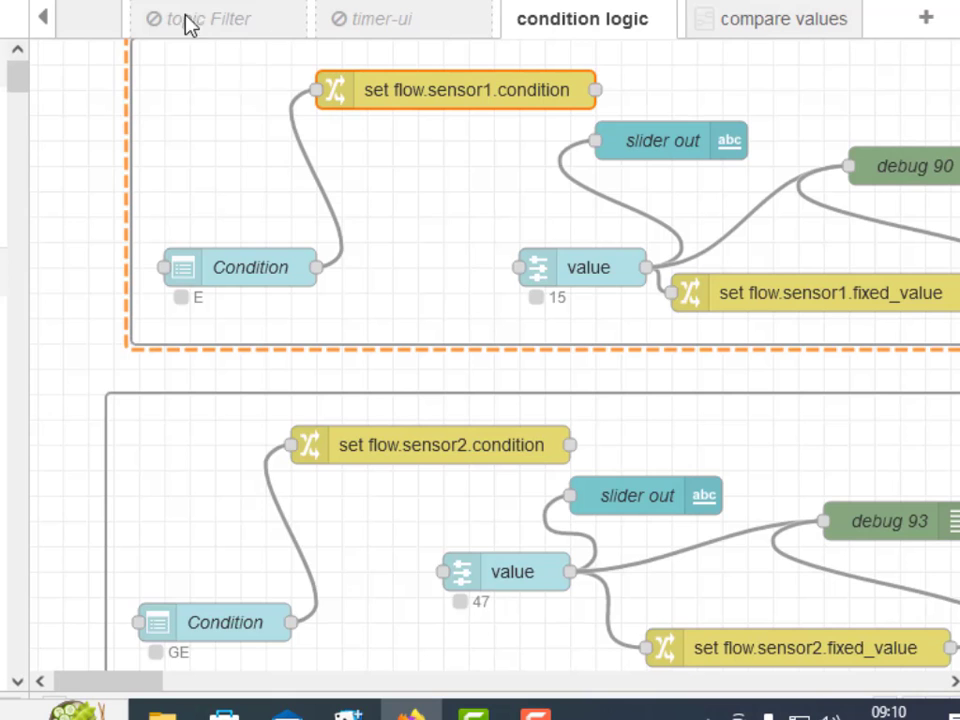
{"action": "scroll", "scroll_direction": "down", "scroll_amount": 3}
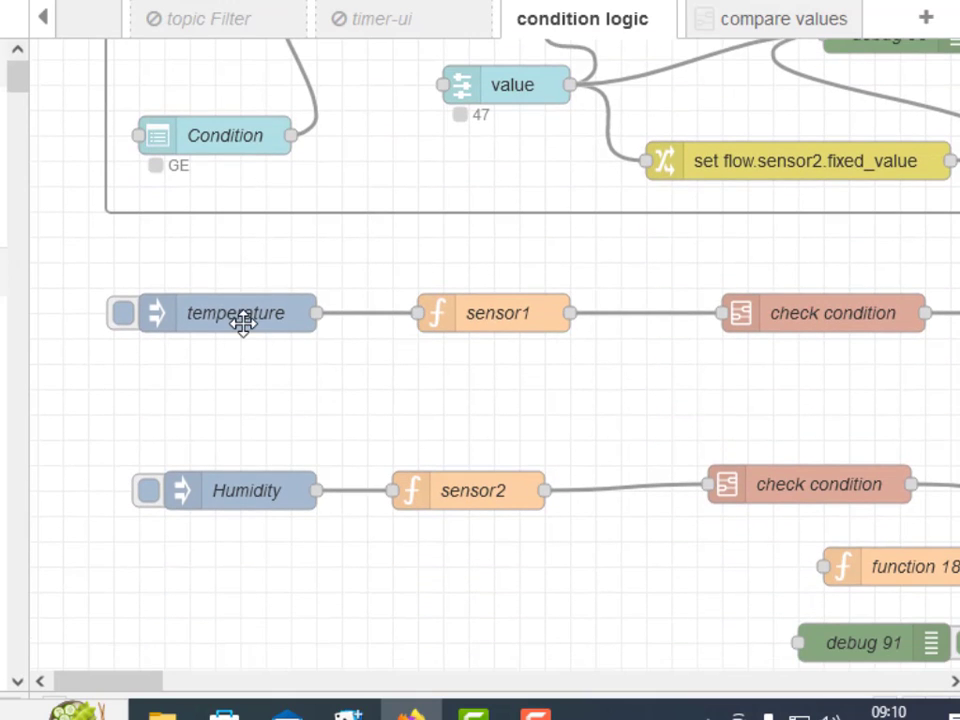
{"action": "mouse_move", "coordinate": [531, 349]}
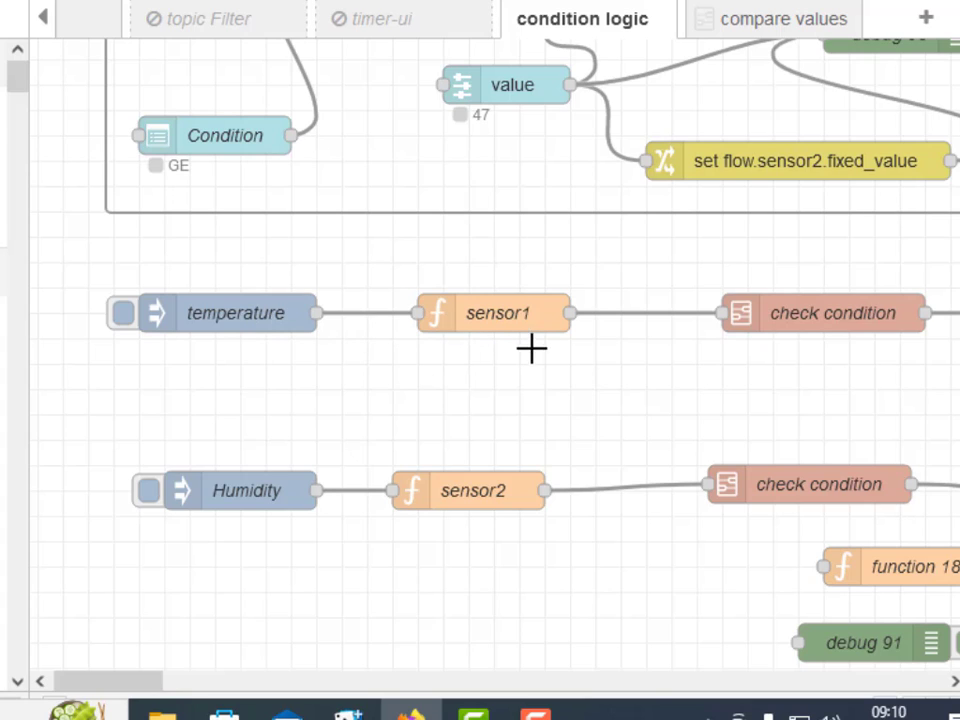
{"action": "left_click", "coordinate": [492, 313]}
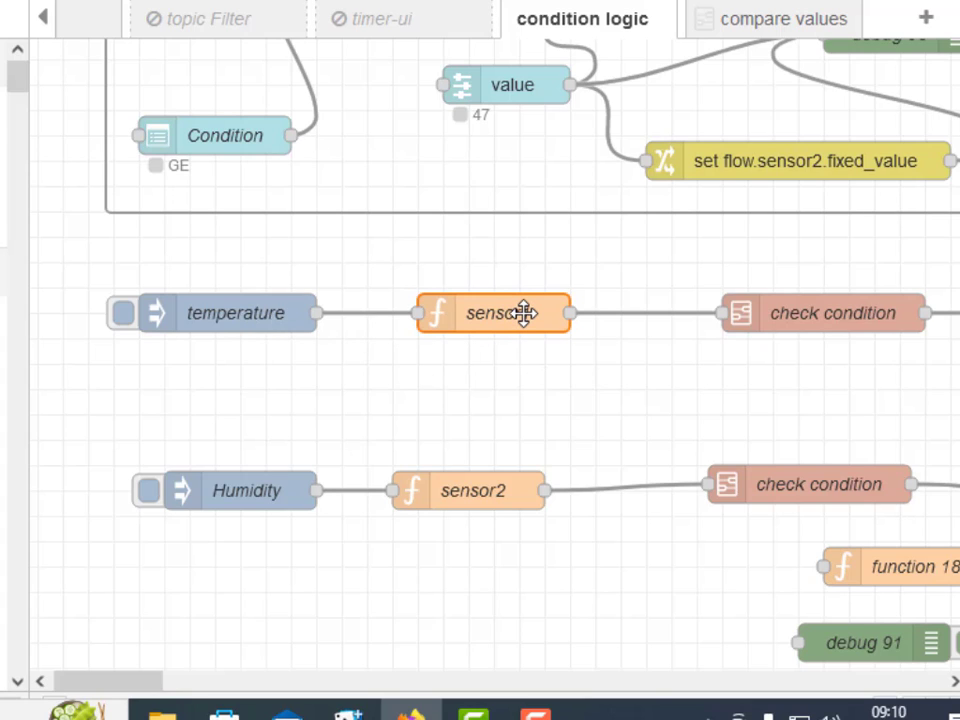
{"action": "double_click", "coordinate": [493, 313]}
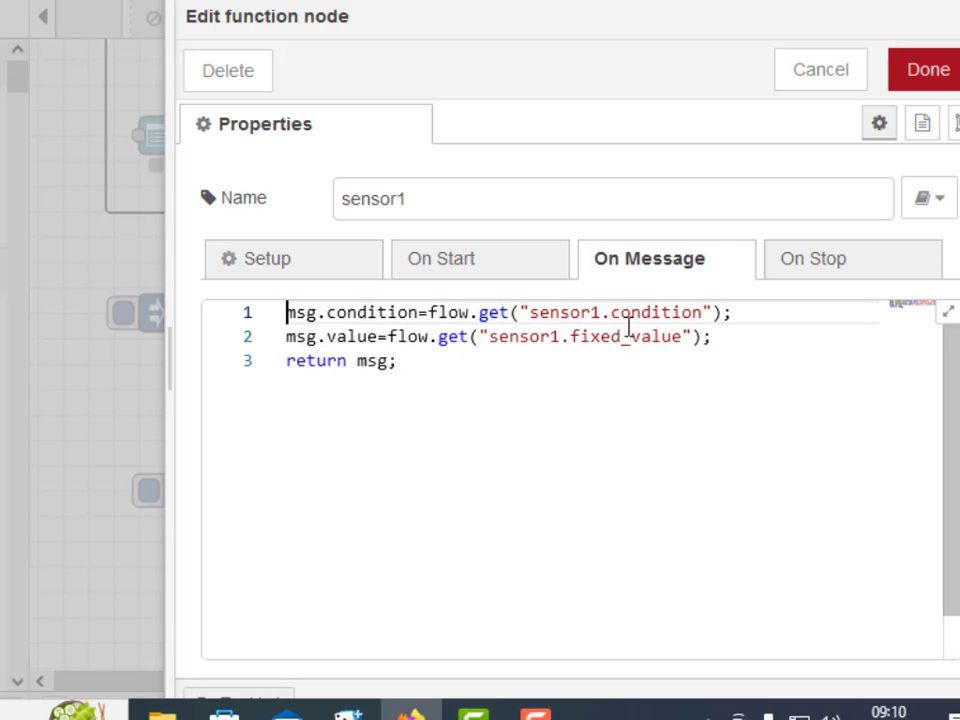
{"action": "left_click", "coordinate": [922, 69]}
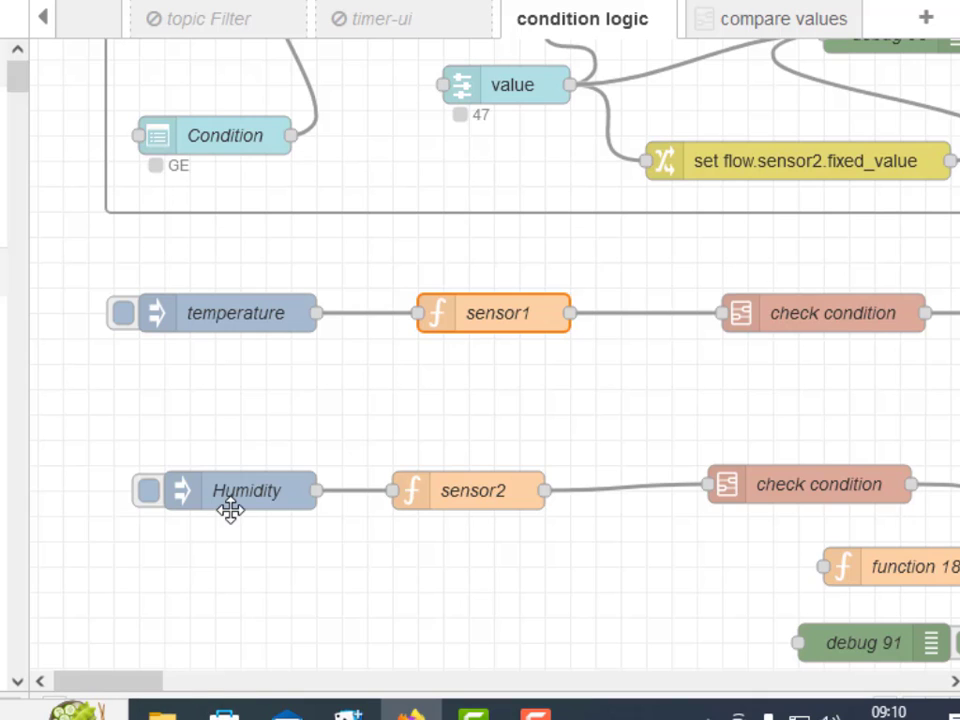
{"action": "double_click", "coordinate": [246, 490]}
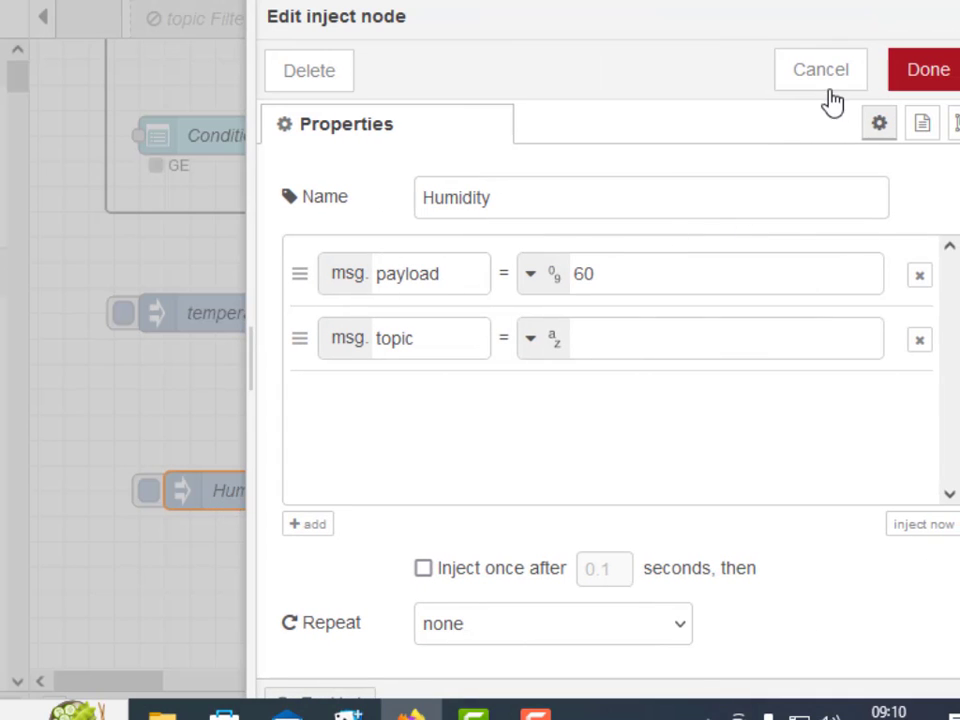
{"action": "left_click", "coordinate": [820, 69]}
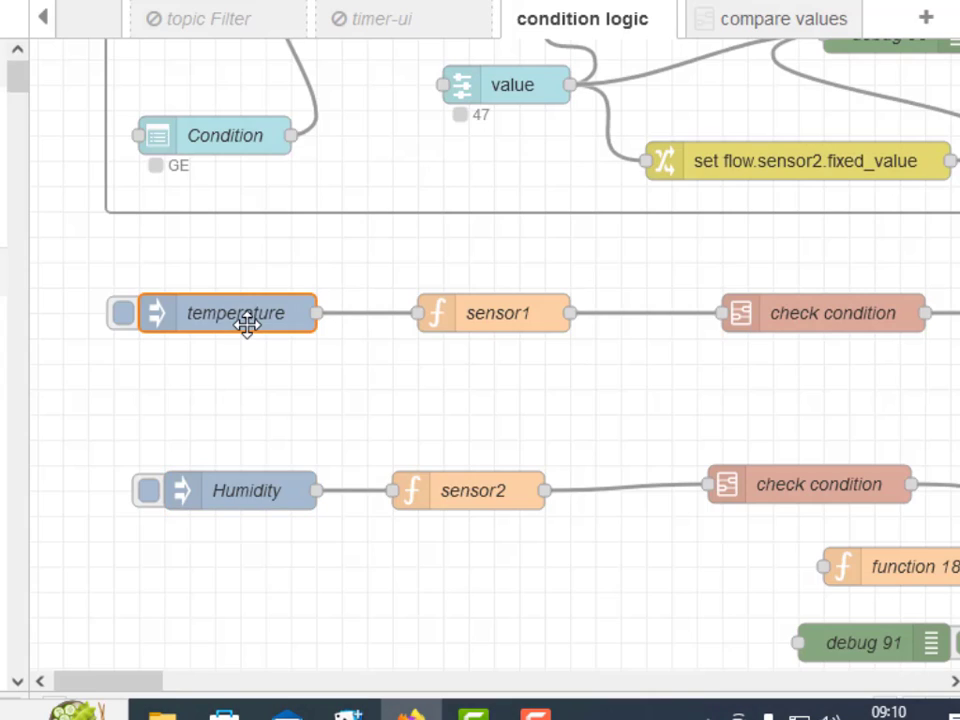
{"action": "double_click", "coordinate": [237, 313]}
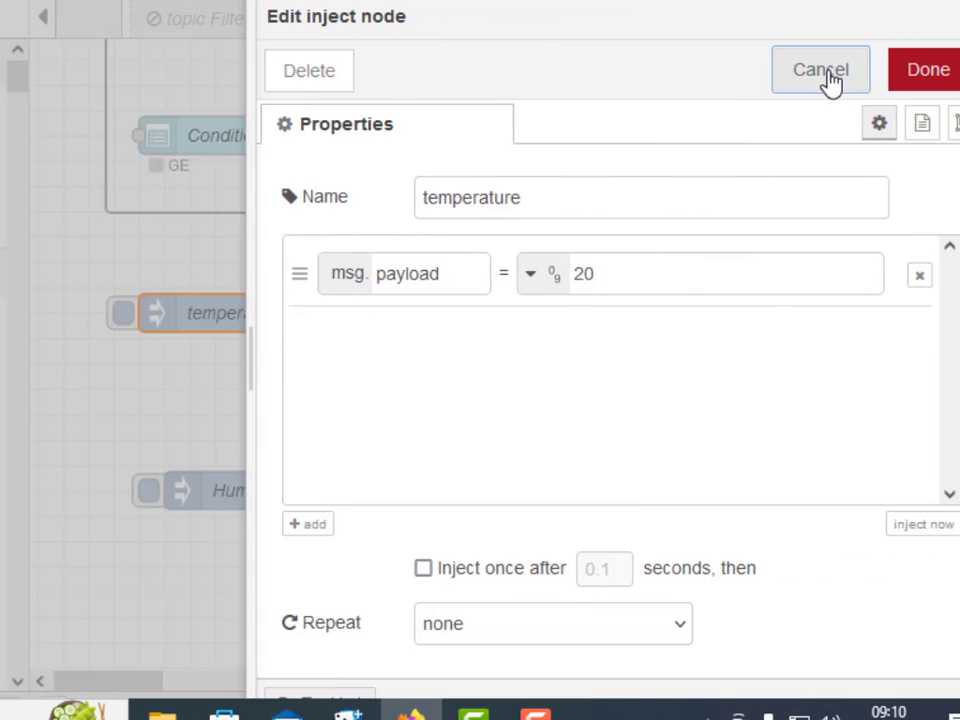
{"action": "left_click", "coordinate": [820, 69]}
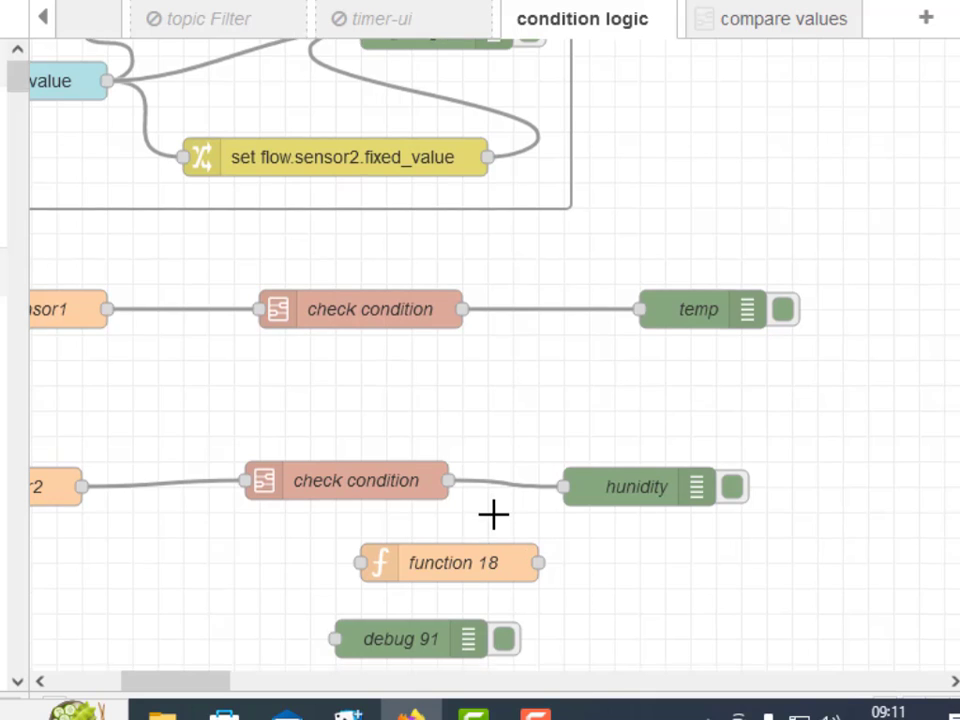
- Review the second Humidity inject (payload 80, value 21, GE) unchanged, then show the debug pane
{"action": "scroll", "scroll_direction": "down", "scroll_amount": 3}
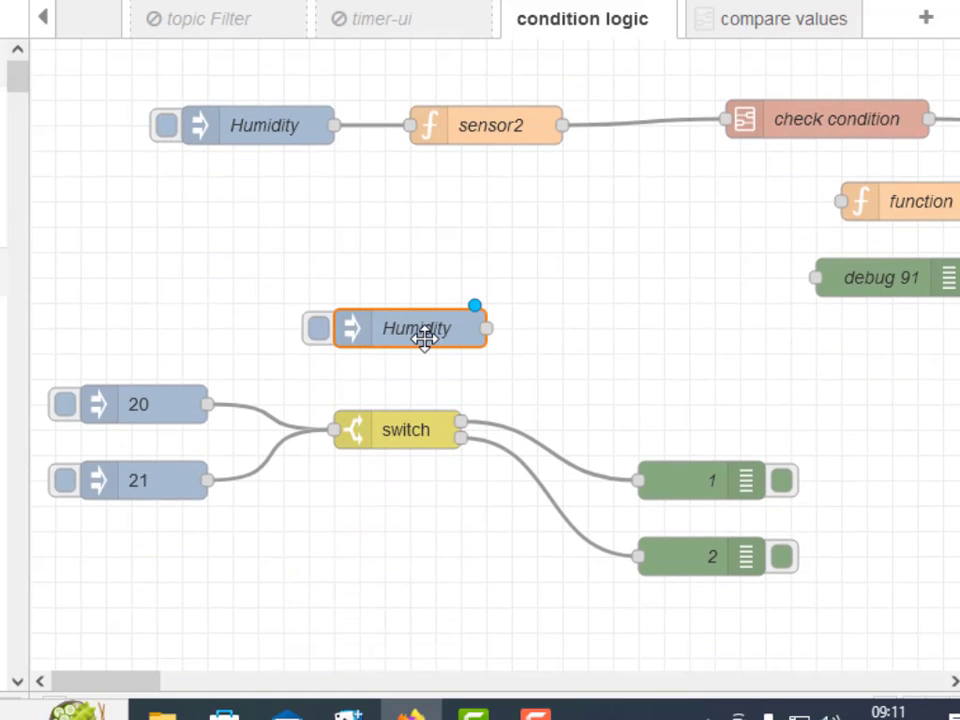
{"action": "double_click", "coordinate": [415, 328]}
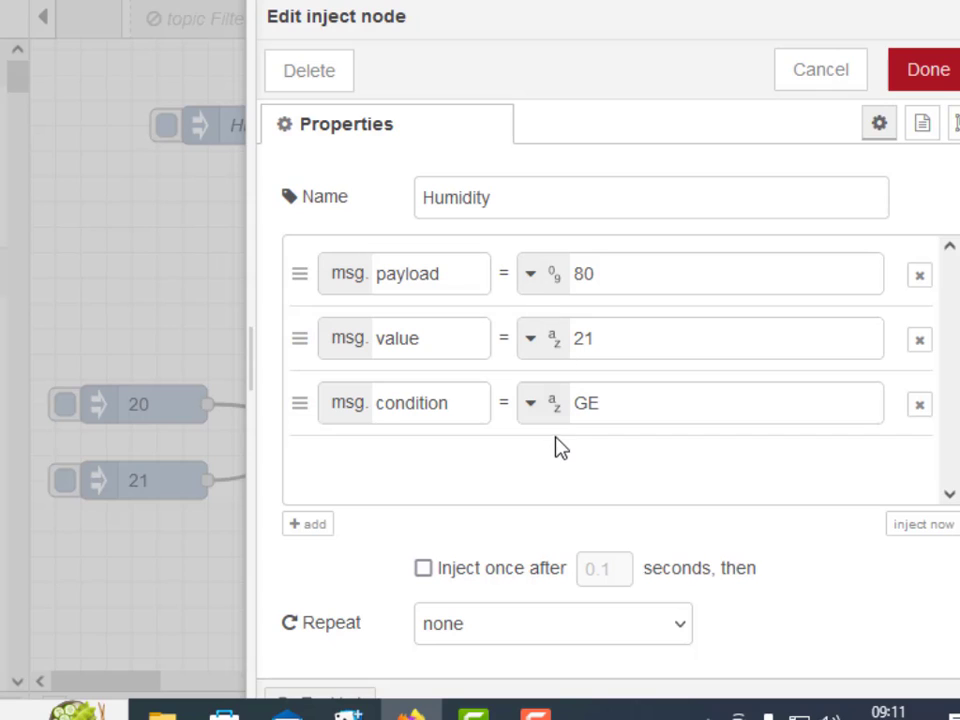
{"action": "mouse_move", "coordinate": [819, 70]}
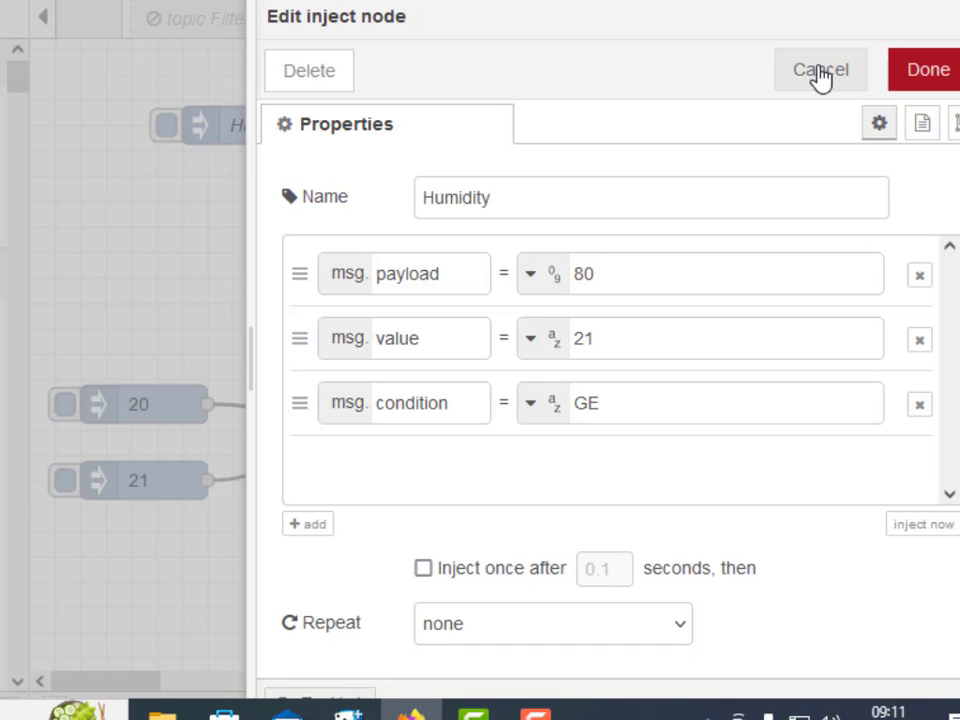
{"action": "left_click", "coordinate": [820, 70]}
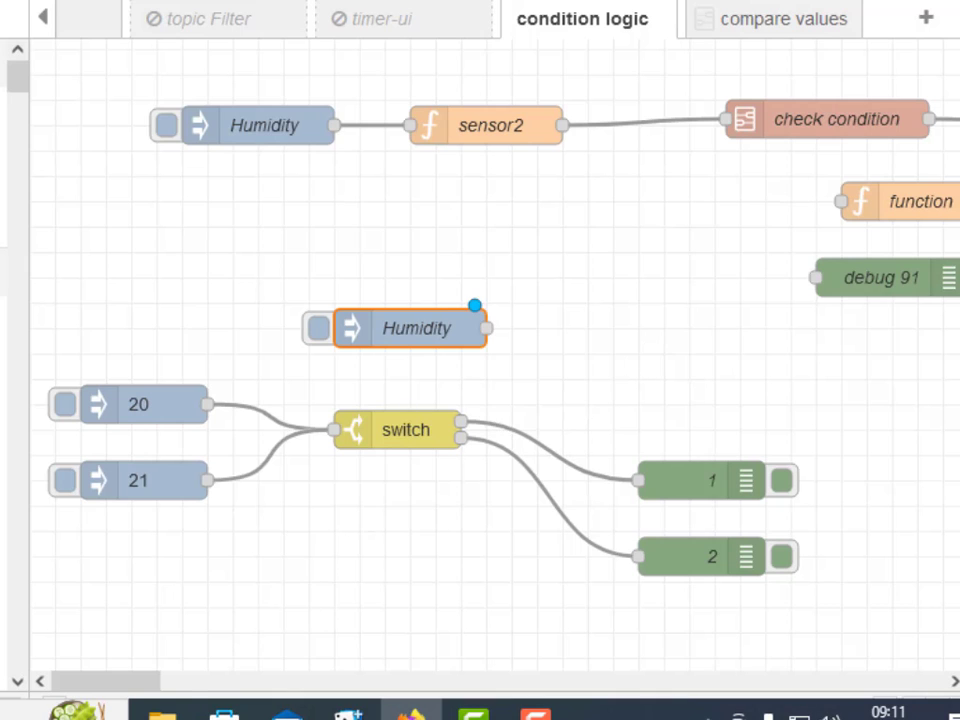
{"action": "scroll", "scroll_direction": "right", "scroll_amount": 3}
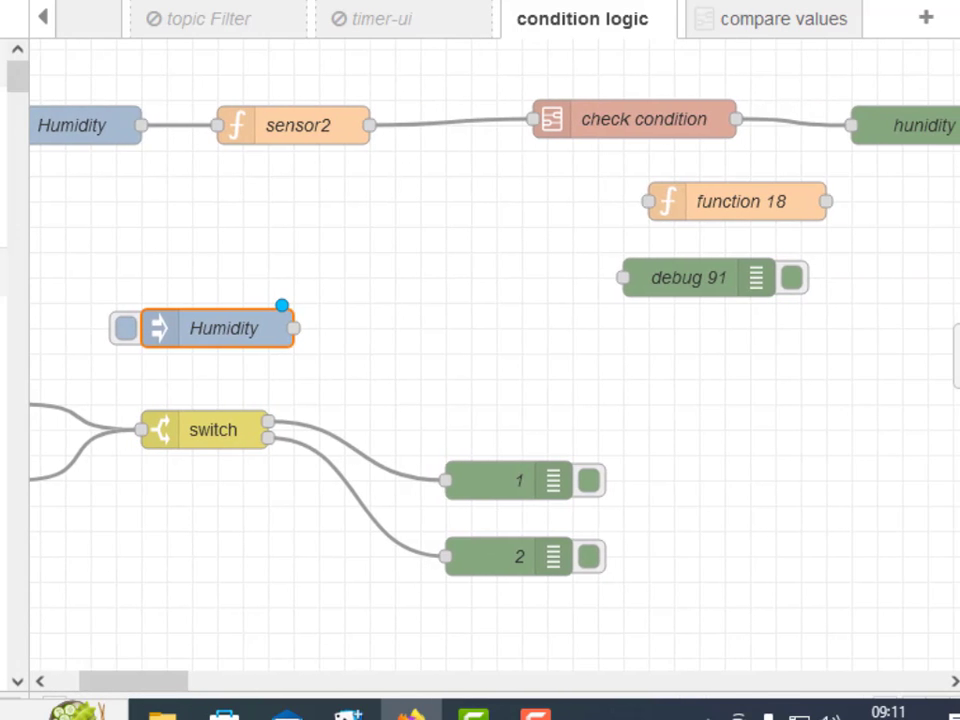
{"action": "left_click", "coordinate": [828, 19]}
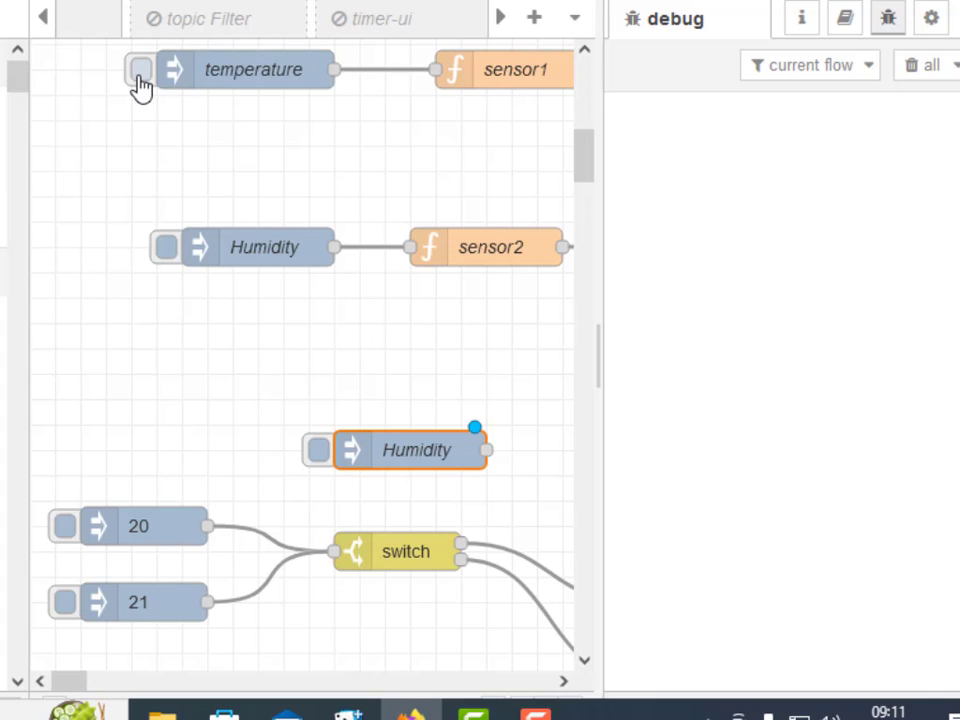
- Fire the temperature and Humidity injects, yielding payload 0 (E, 15) and 1 (GE, 47)
{"action": "left_click", "coordinate": [140, 70]}
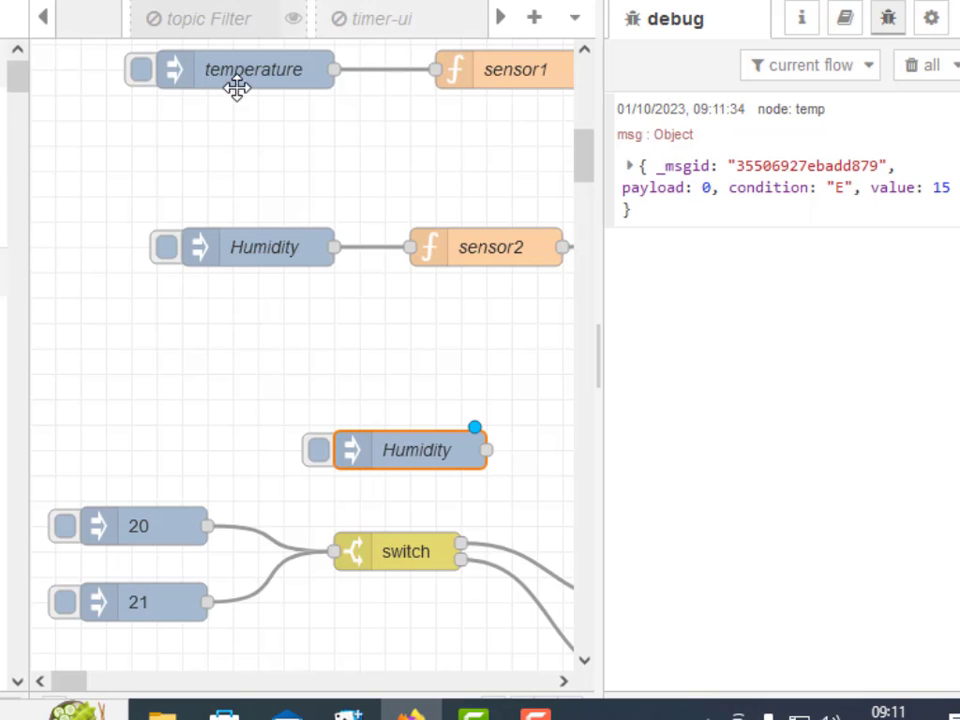
{"action": "left_click", "coordinate": [165, 247]}
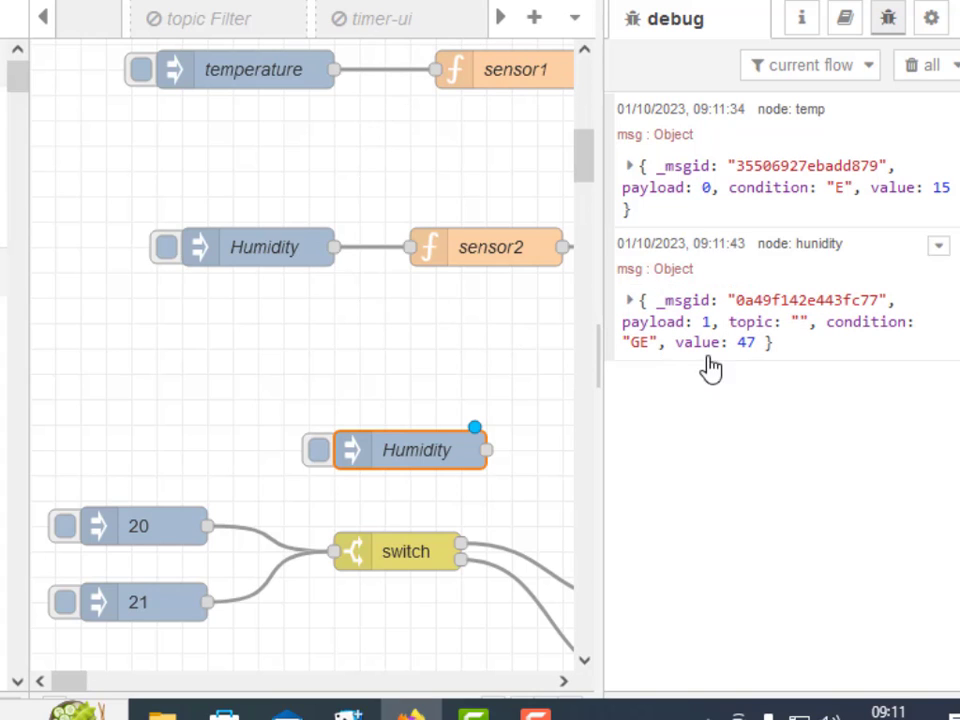
{"action": "mouse_move", "coordinate": [645, 360]}
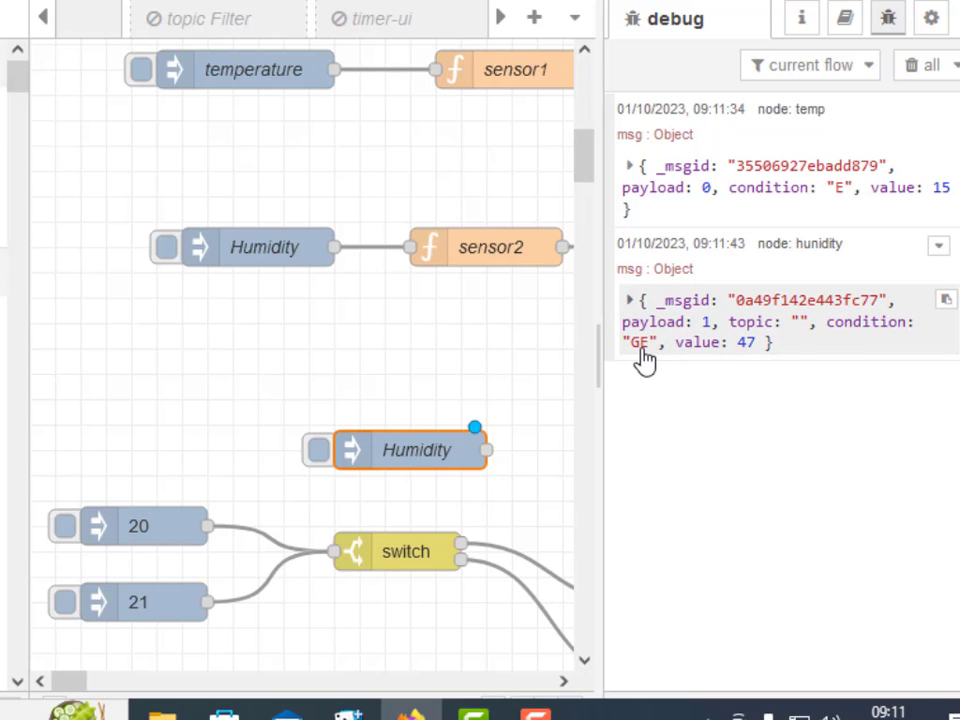
{"action": "mouse_move", "coordinate": [733, 360]}
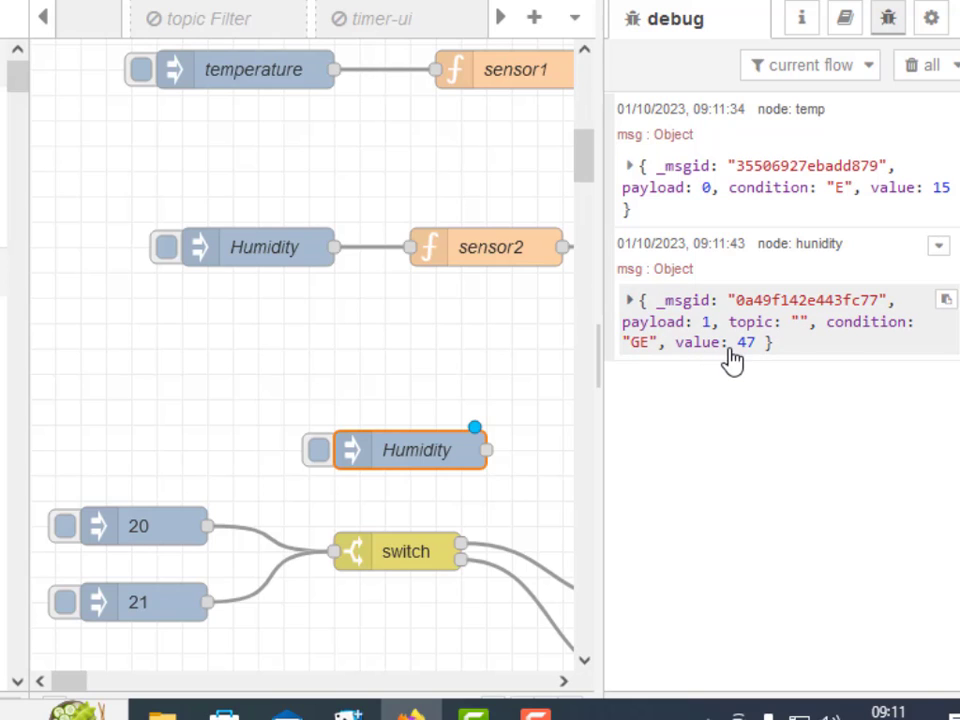
{"action": "double_click", "coordinate": [415, 449]}
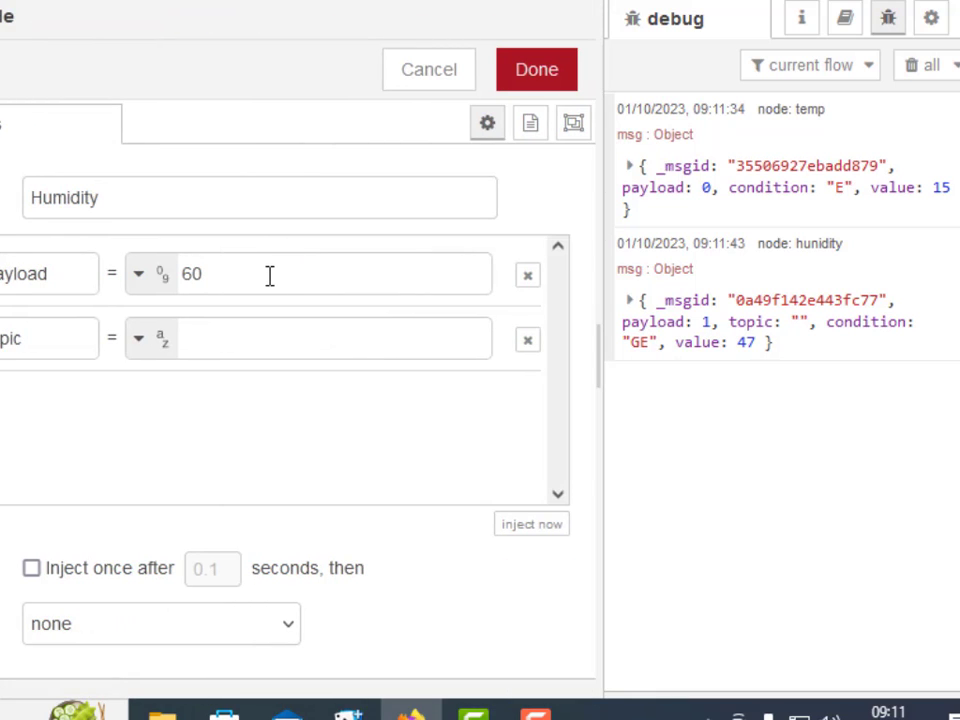
{"action": "mouse_move", "coordinate": [455, 68]}
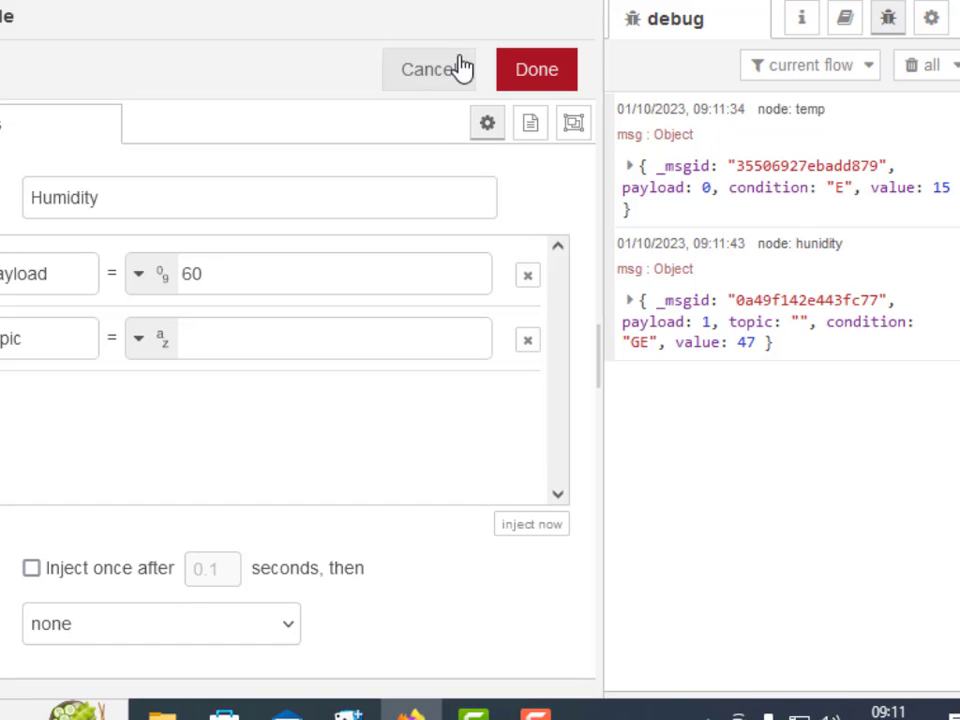
{"action": "left_click", "coordinate": [536, 69]}
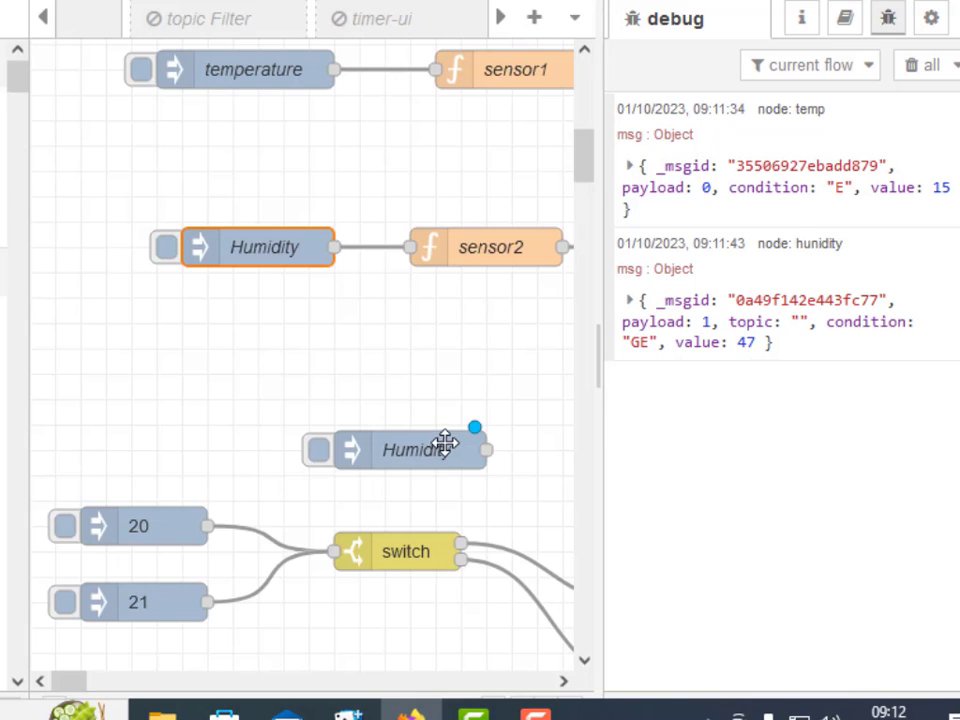
{"action": "scroll", "scroll_direction": "down", "scroll_amount": 3}
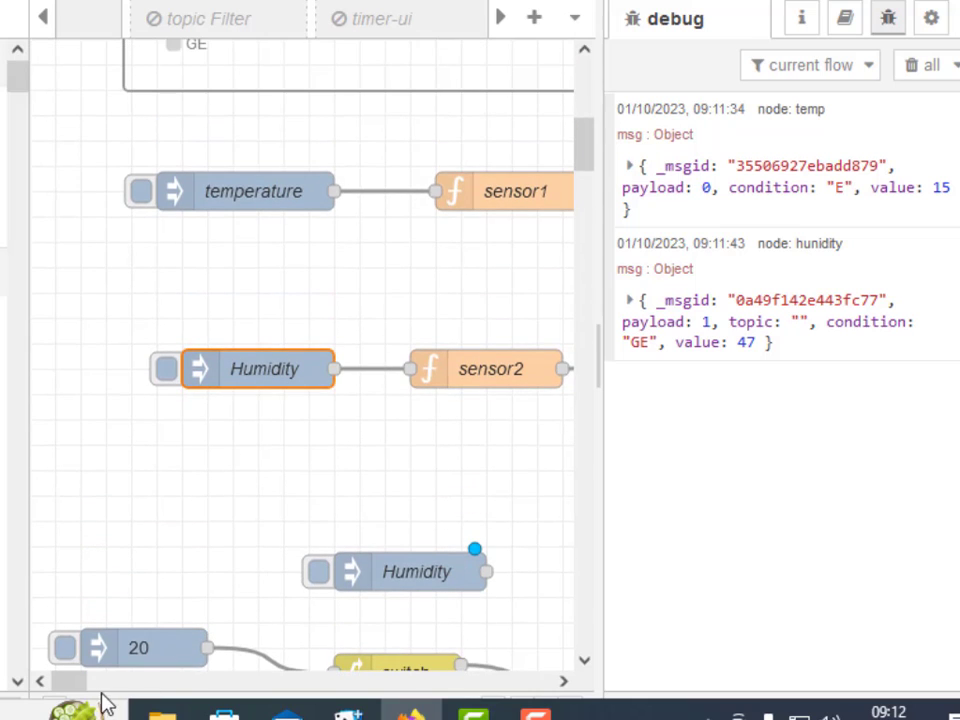